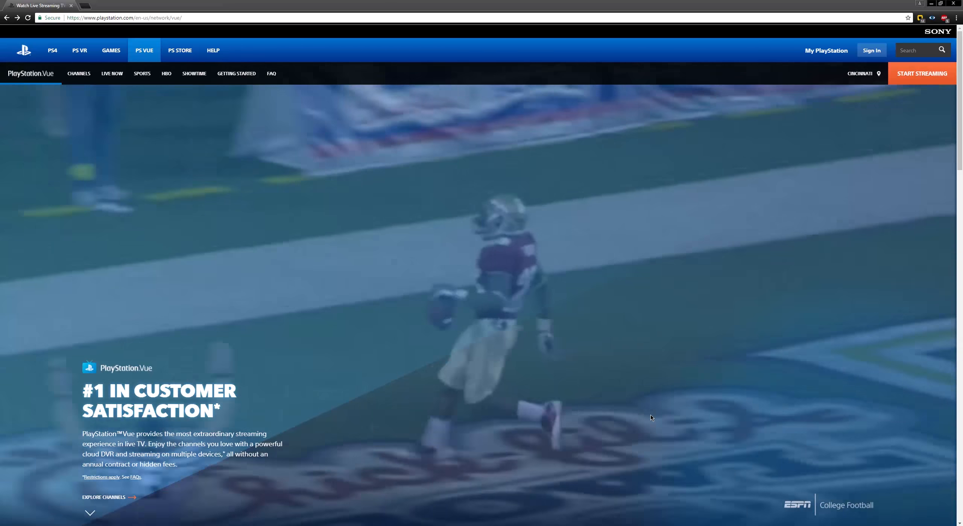
Scroll the landing page to reach the channels page with the $49.99/mo Core plan
scroll("down", 3)
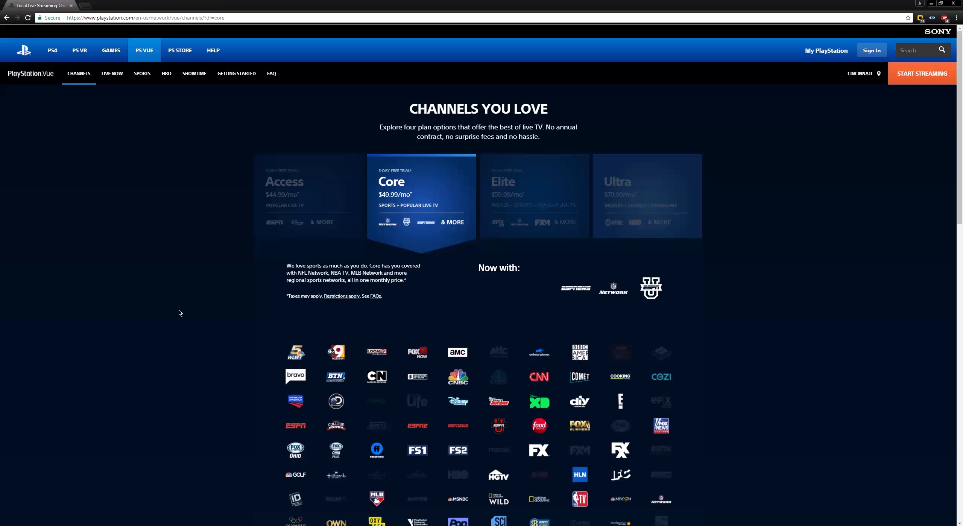
mouse_move(285, 327)
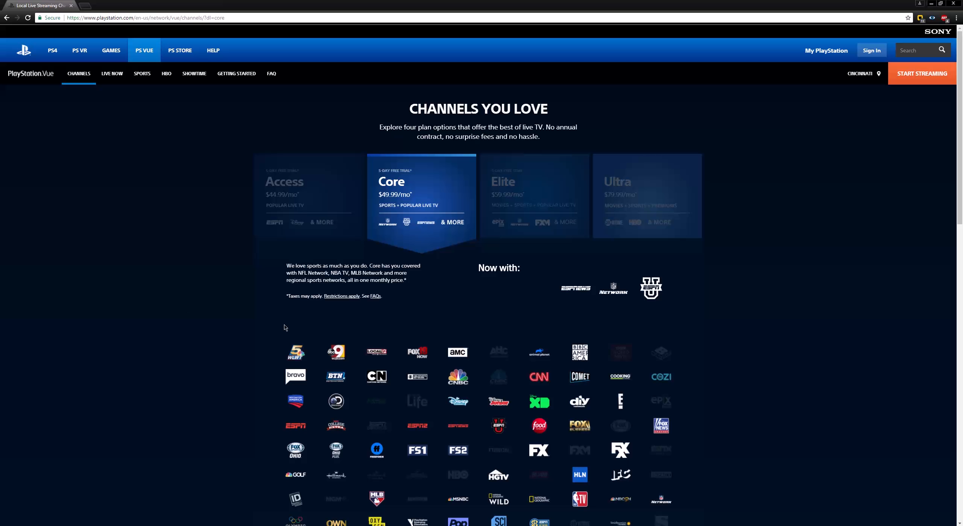
mouse_move(410, 220)
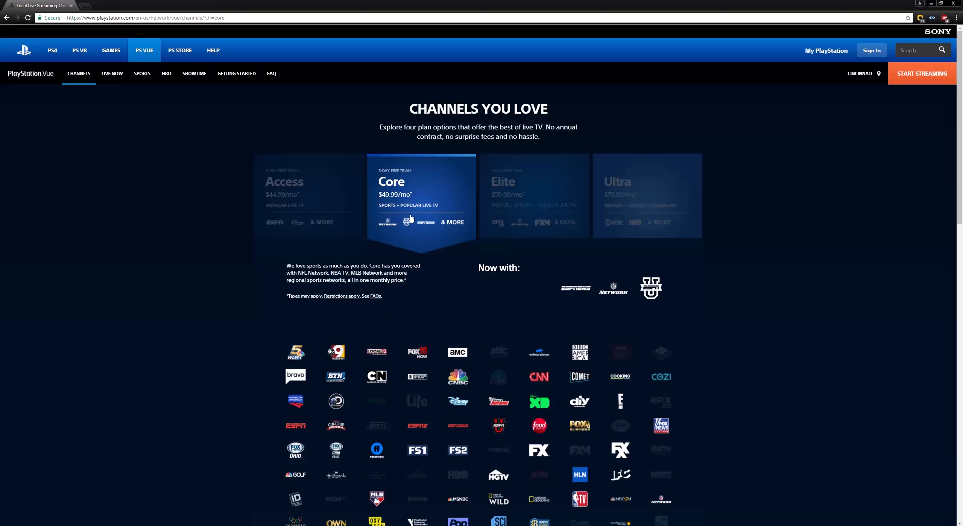
Browse the Core channel logos and show the $79.99/mo Ultra plan with HBO and SHOWTIME
scroll("down", 3)
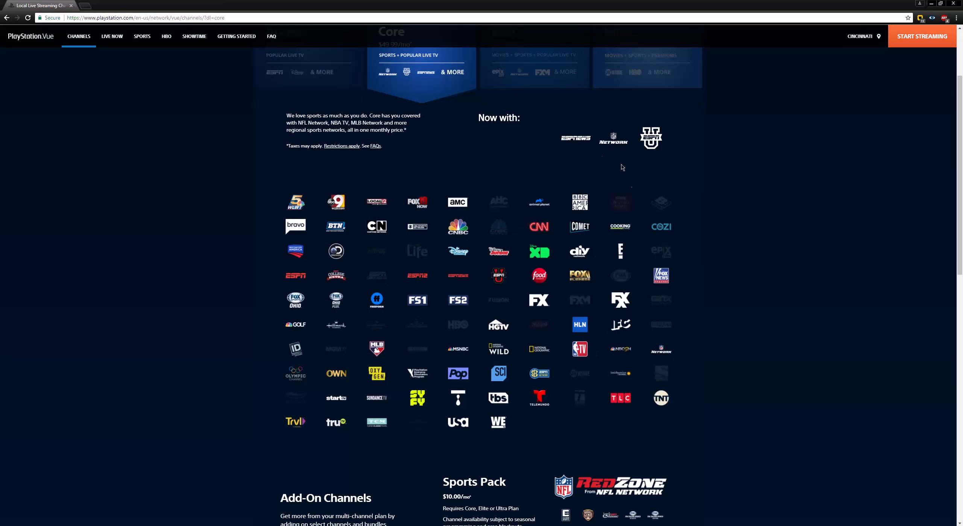
mouse_move(535, 281)
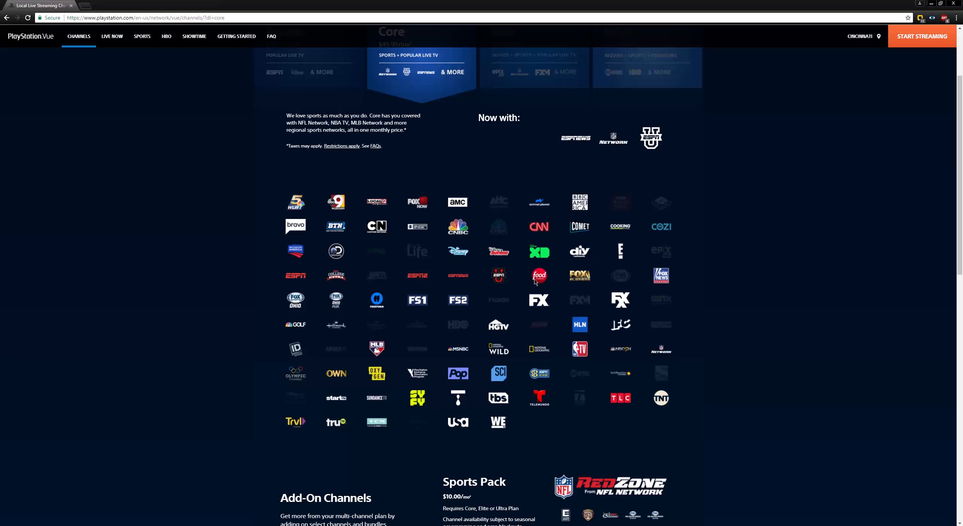
mouse_move(672, 437)
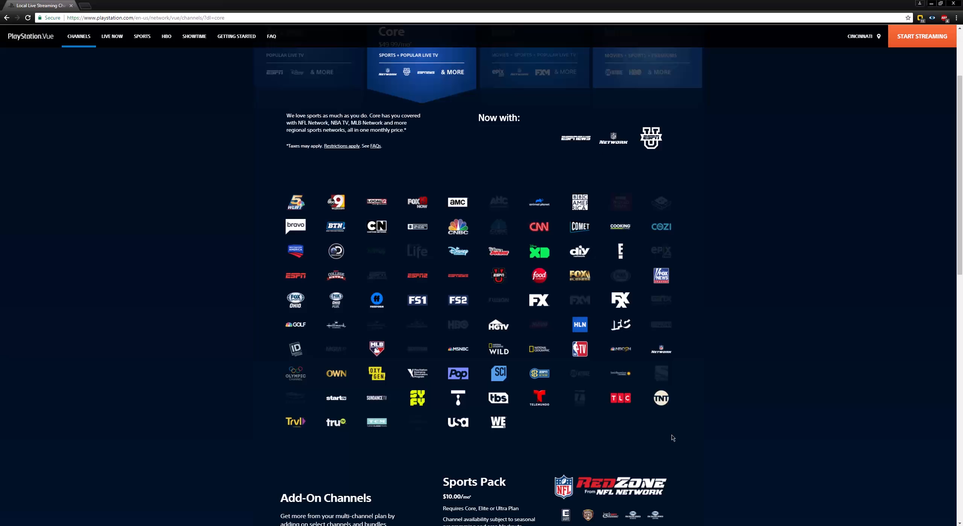
mouse_move(571, 218)
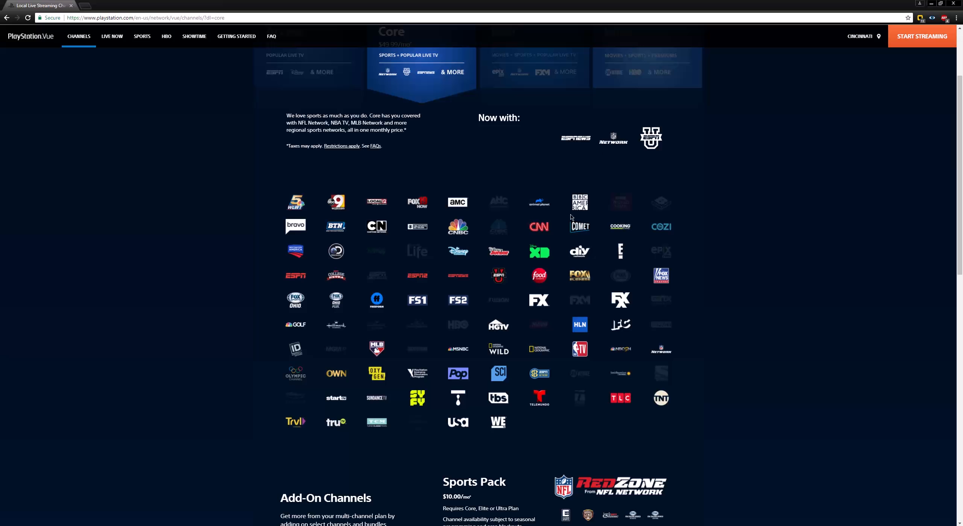
mouse_move(488, 272)
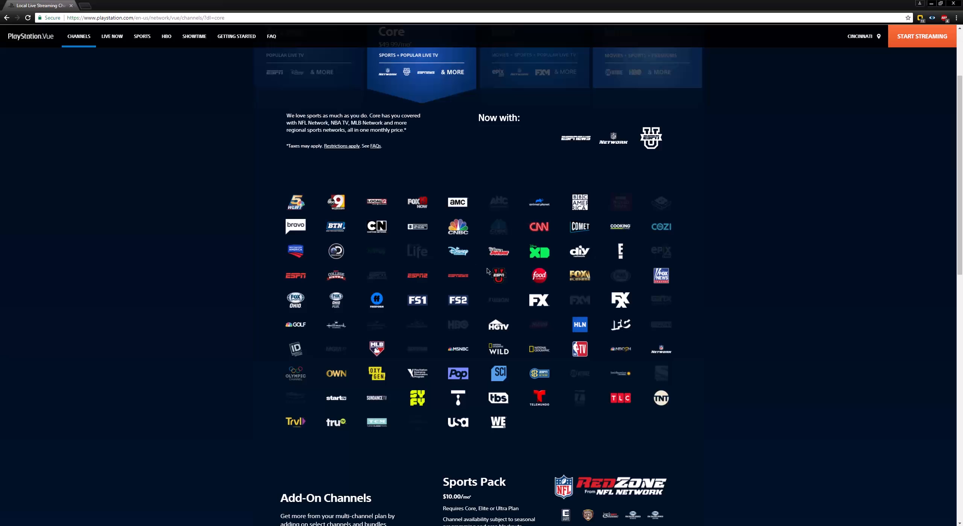
mouse_move(301, 208)
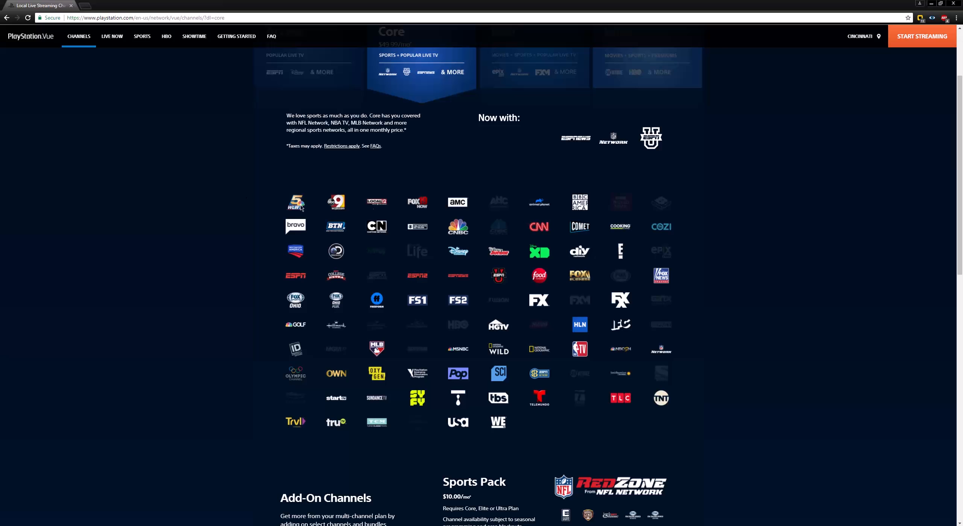
mouse_move(354, 186)
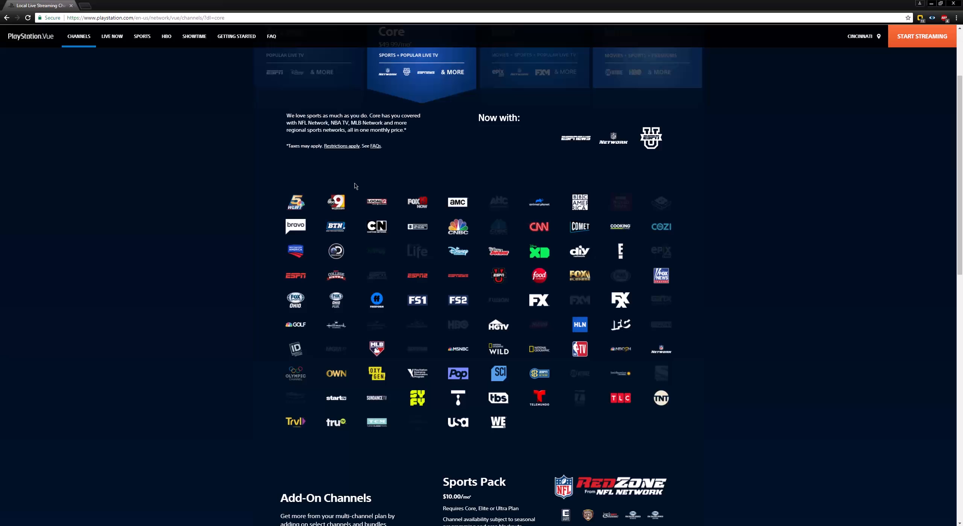
scroll("up", 3)
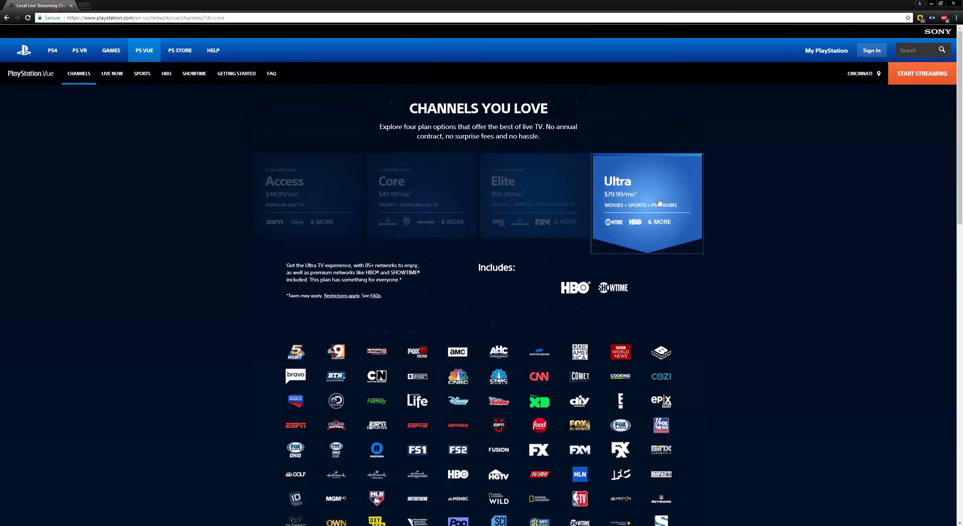
Review Add-On and Standalone channel prices, then scroll back up to the Core plan
scroll("down", 3)
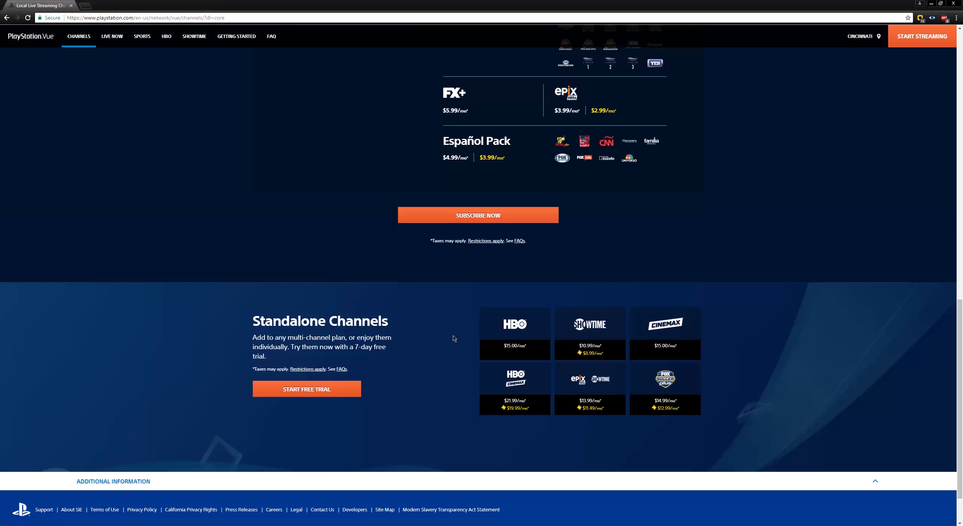
mouse_move(596, 364)
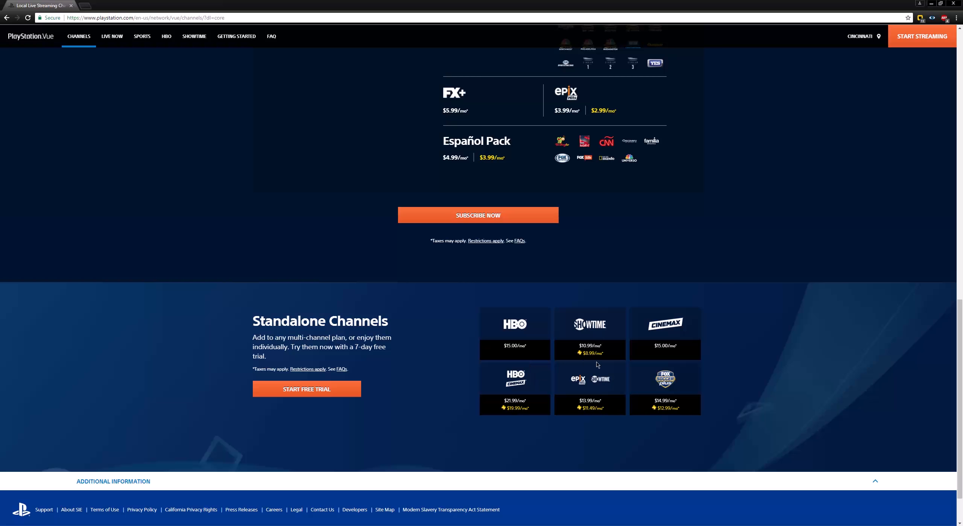
mouse_move(439, 425)
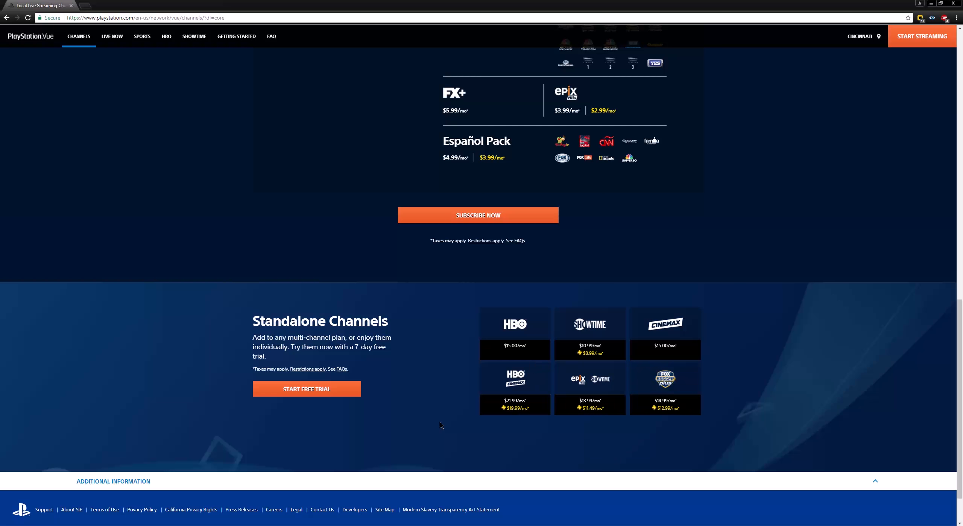
scroll("up", 3)
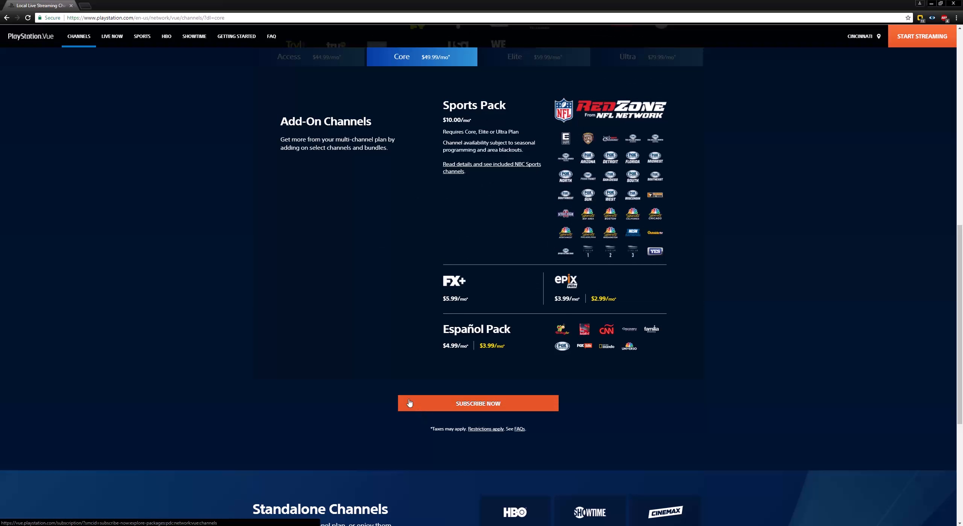
scroll("up", 3)
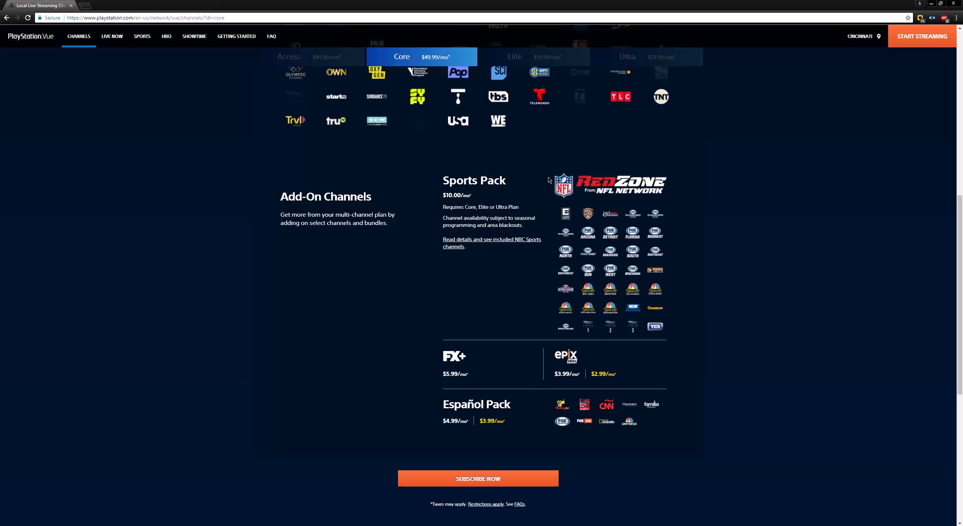
mouse_move(588, 232)
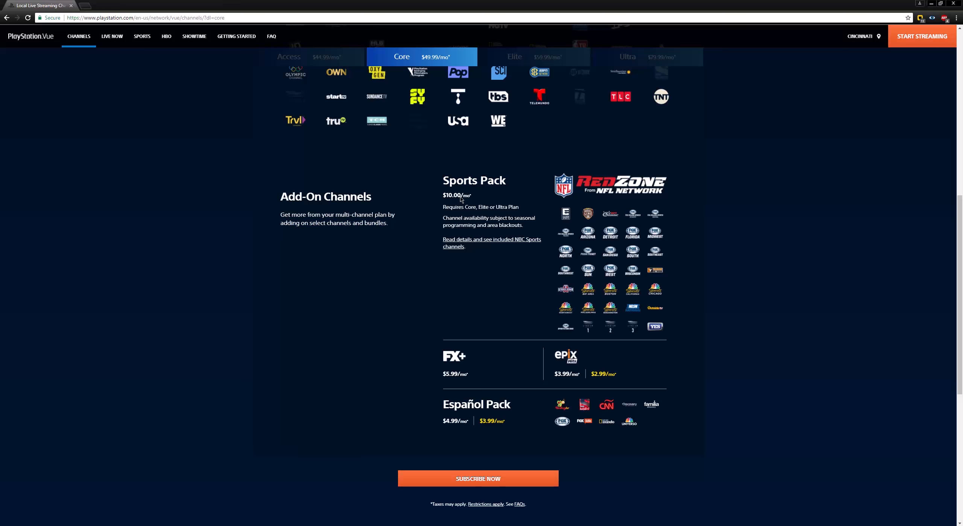
scroll("up", 3)
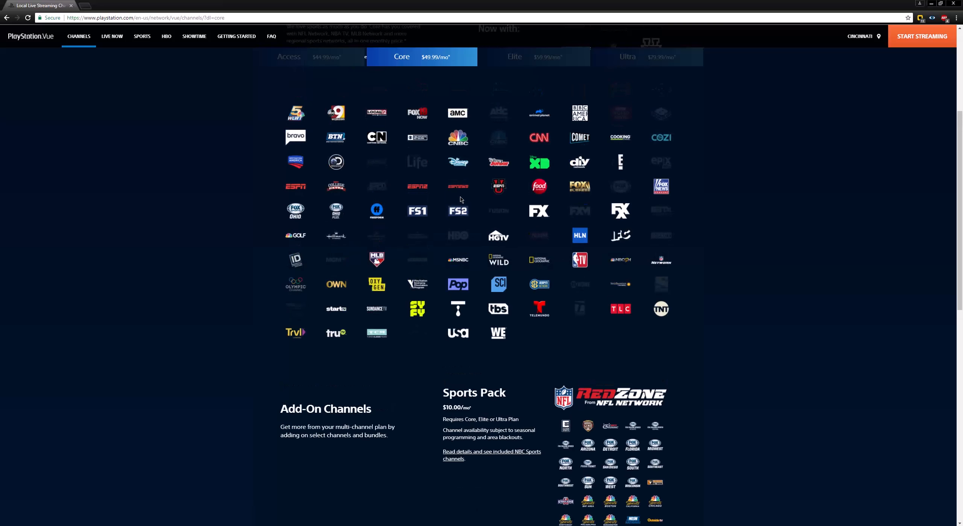
scroll("up", 3)
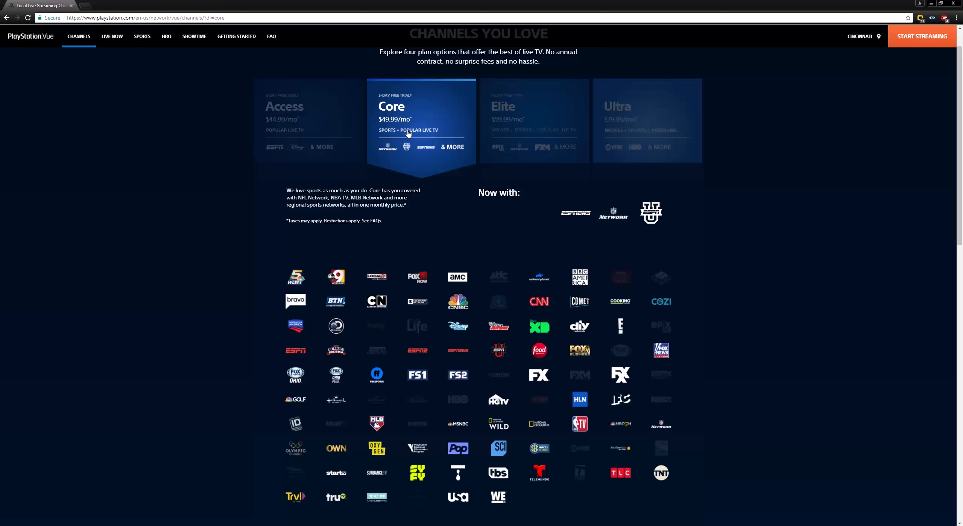
Play the Now playing College Football tile on the 9 On Your Side channel
scroll("down", 3)
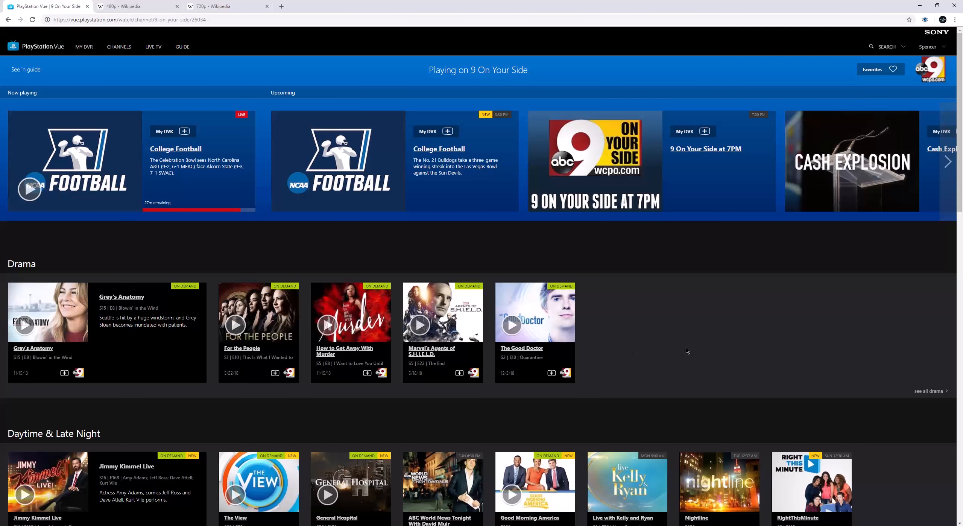
mouse_move(133, 238)
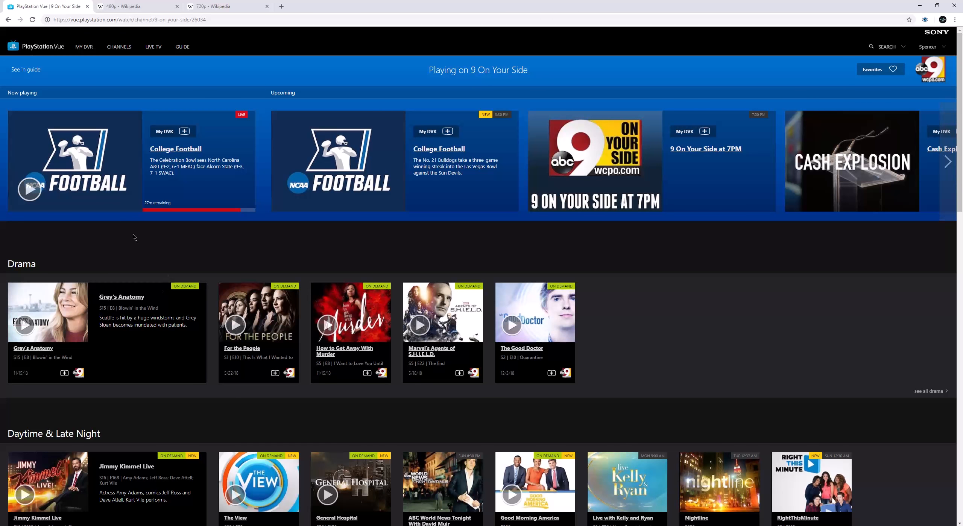
left_click(30, 188)
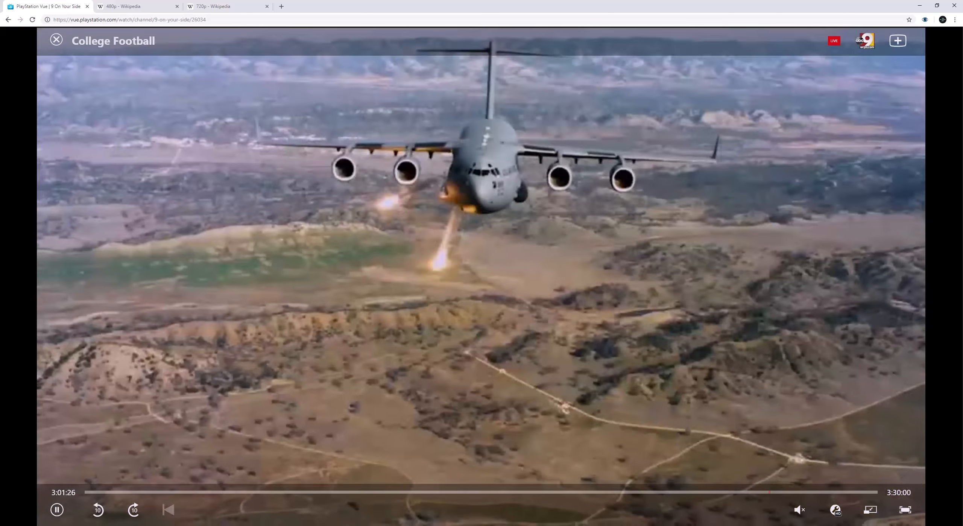
Check captions (off) and quality (HD) in player settings, then view the 480p Wikipedia tab
left_click(836, 510)
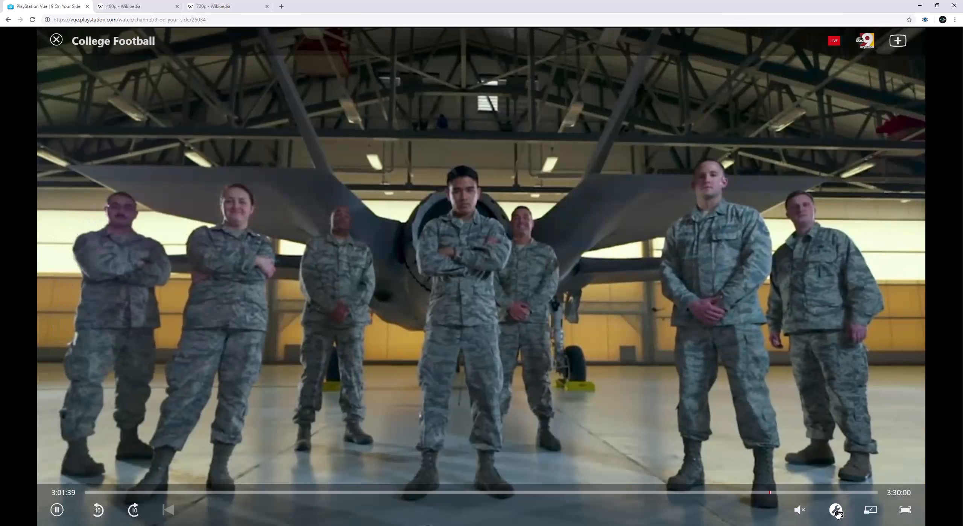
left_click(836, 510)
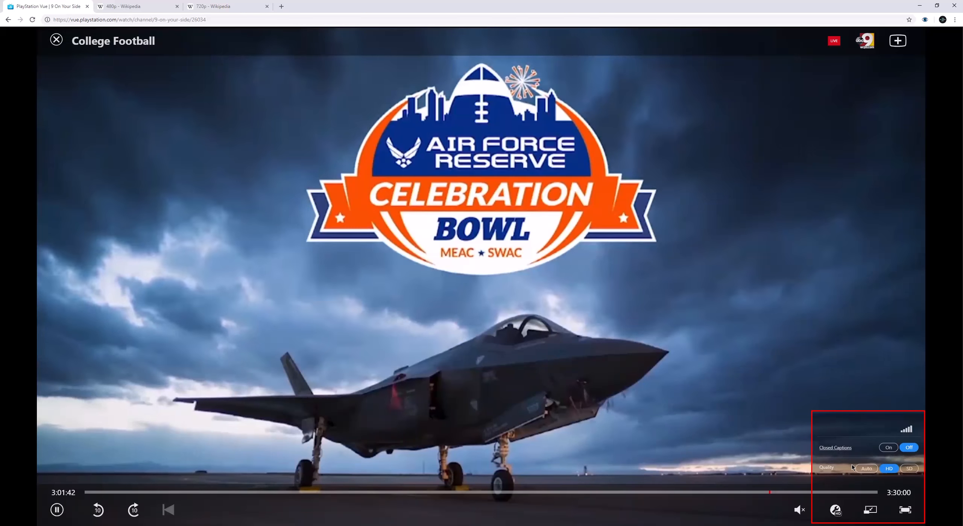
left_click(909, 468)
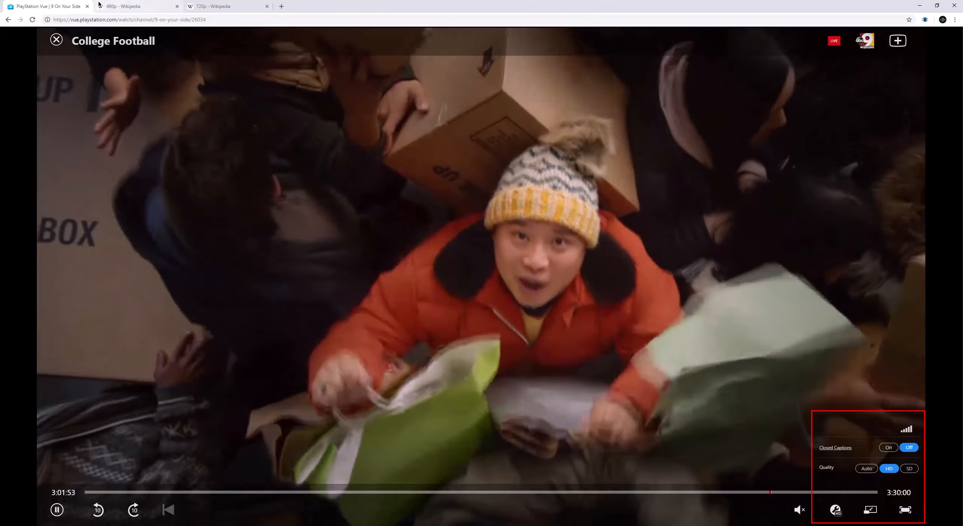
left_click(138, 6)
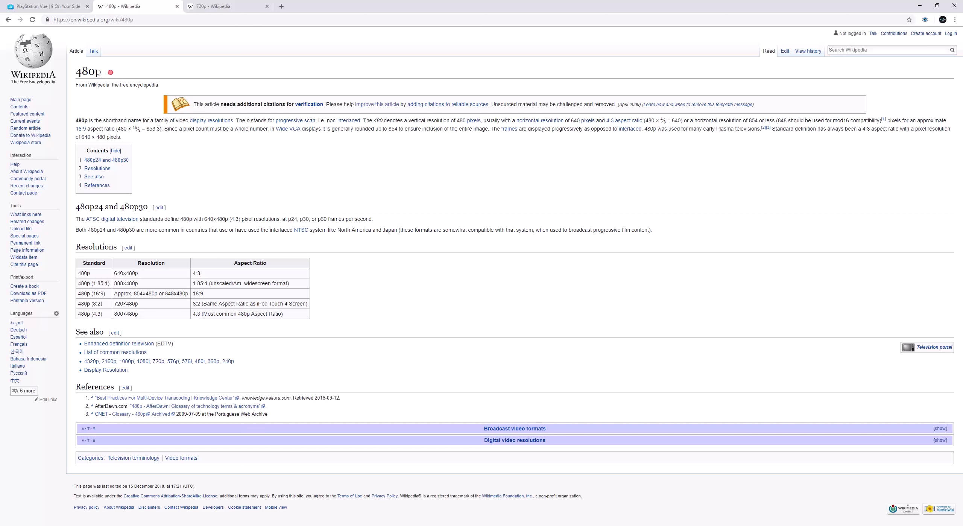
Compare the 720p and 480p Wikipedia articles, ending on the 480p tab
left_click(221, 6)
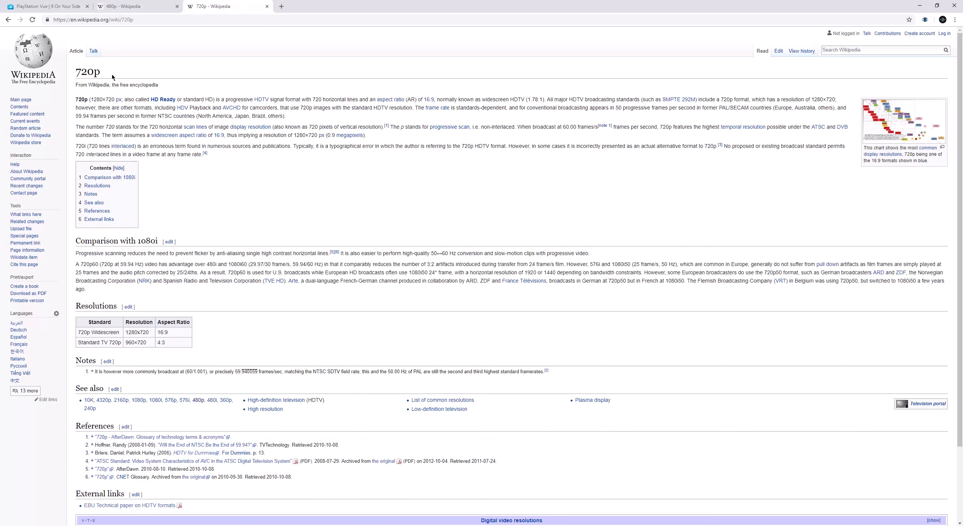
left_click(135, 6)
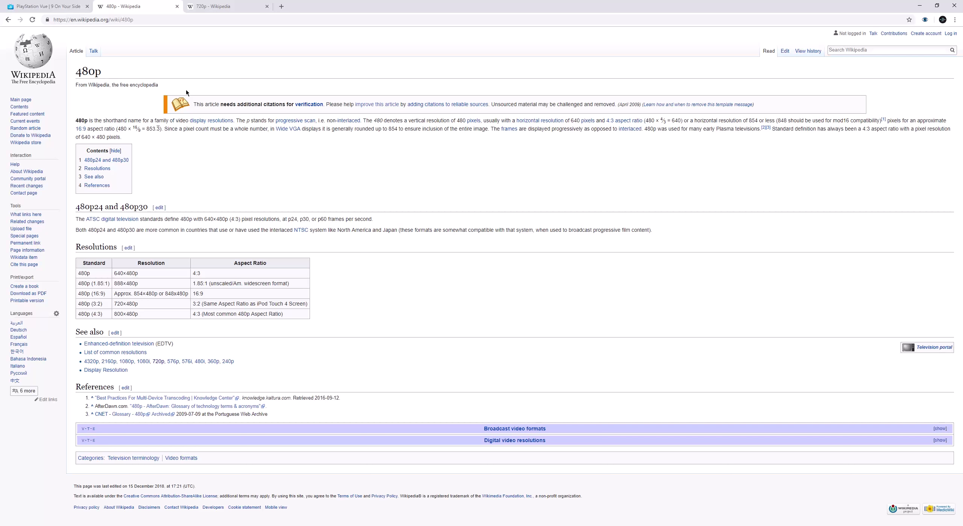
left_click(227, 6)
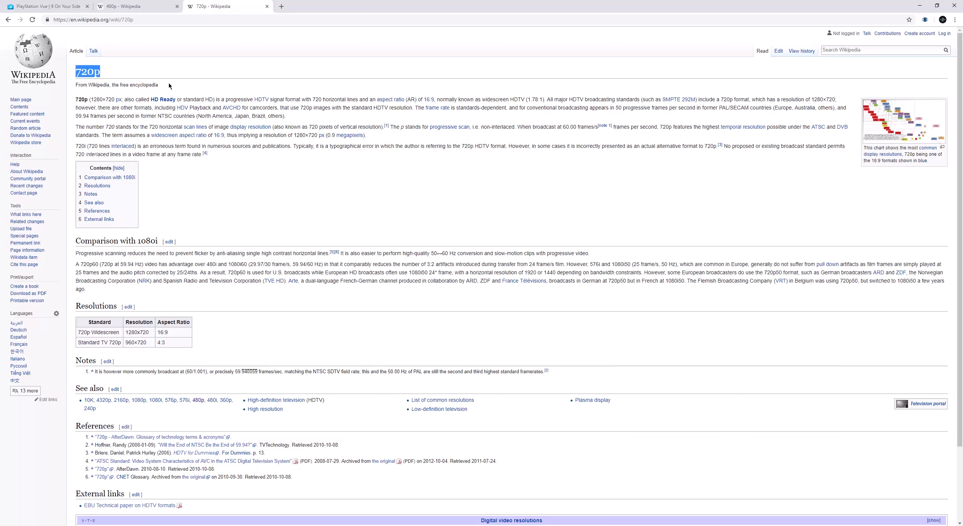
left_click(183, 70)
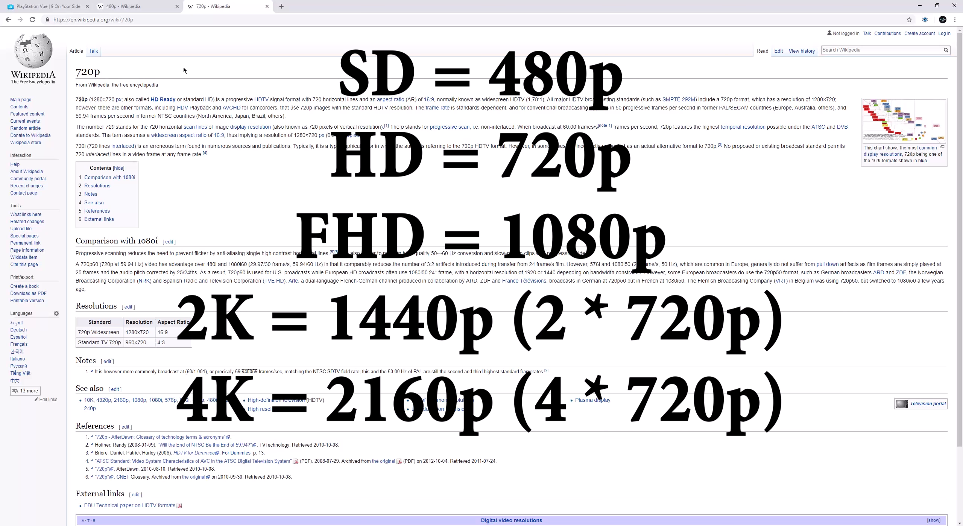
mouse_move(115, 81)
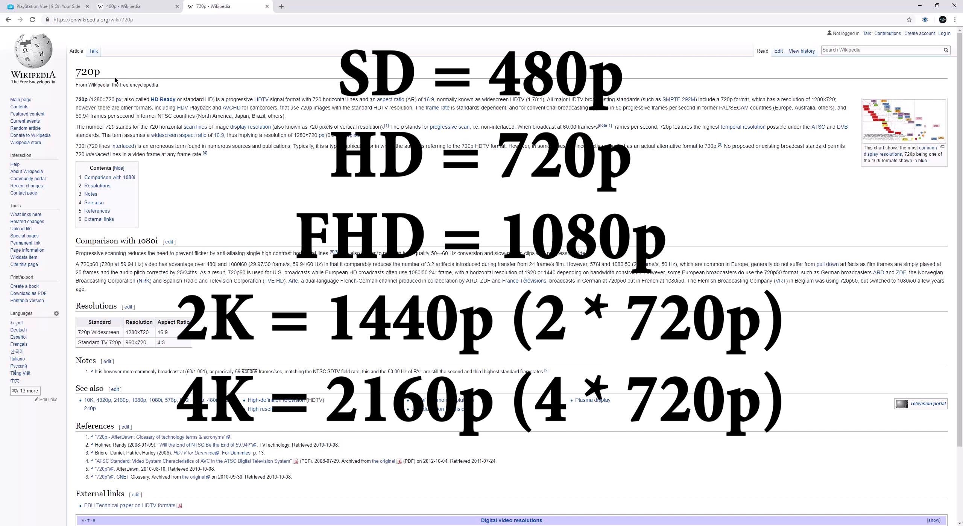
mouse_move(141, 80)
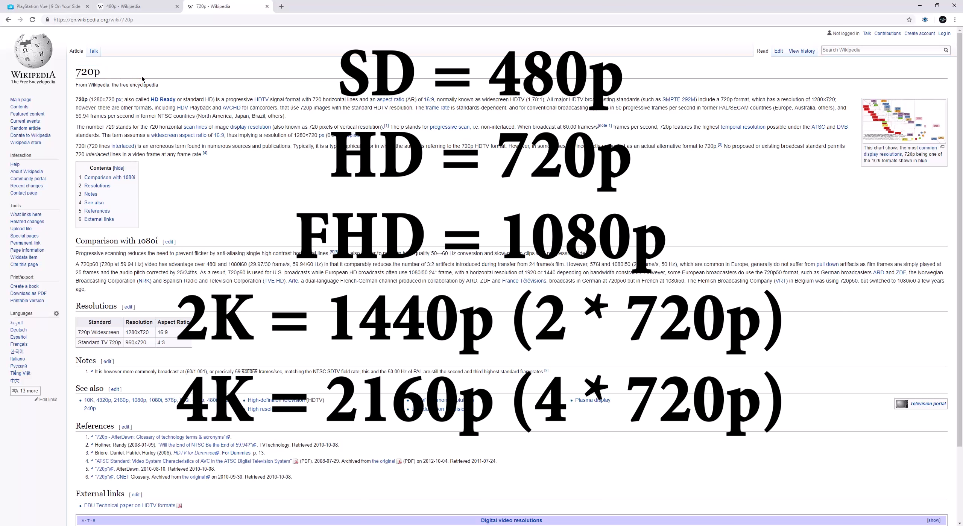
mouse_move(113, 66)
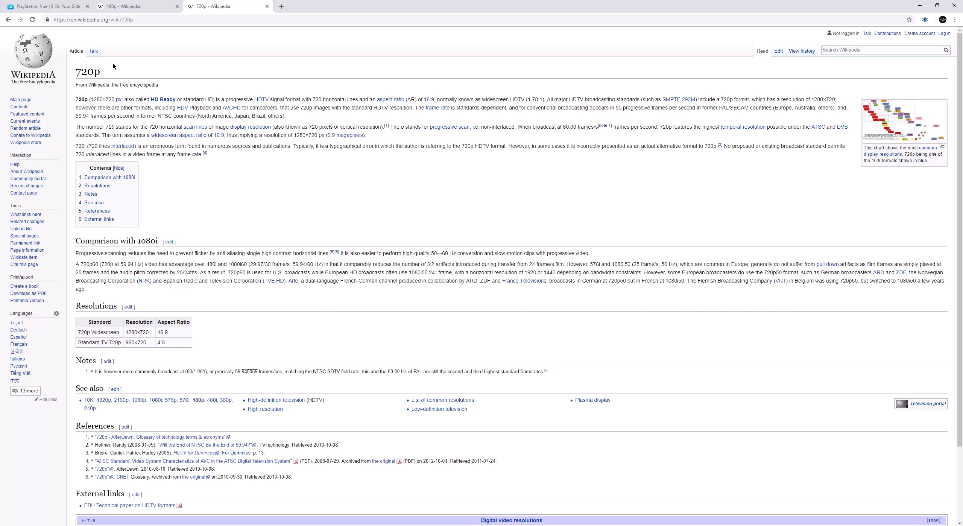
mouse_move(374, 178)
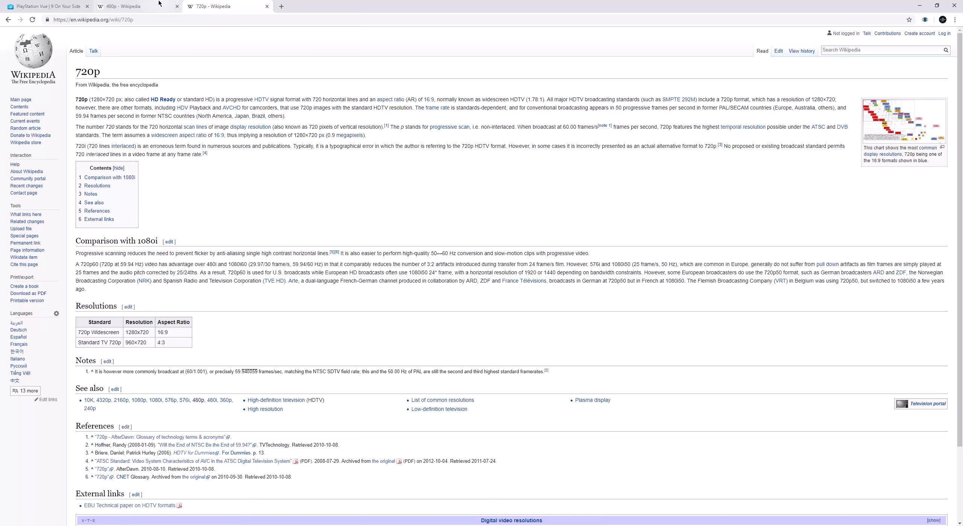
left_click(129, 6)
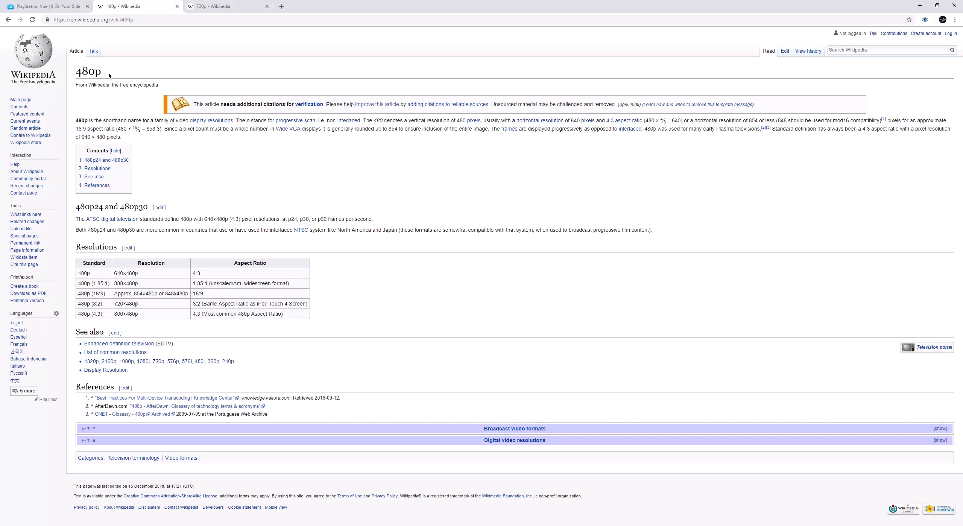
mouse_move(149, 76)
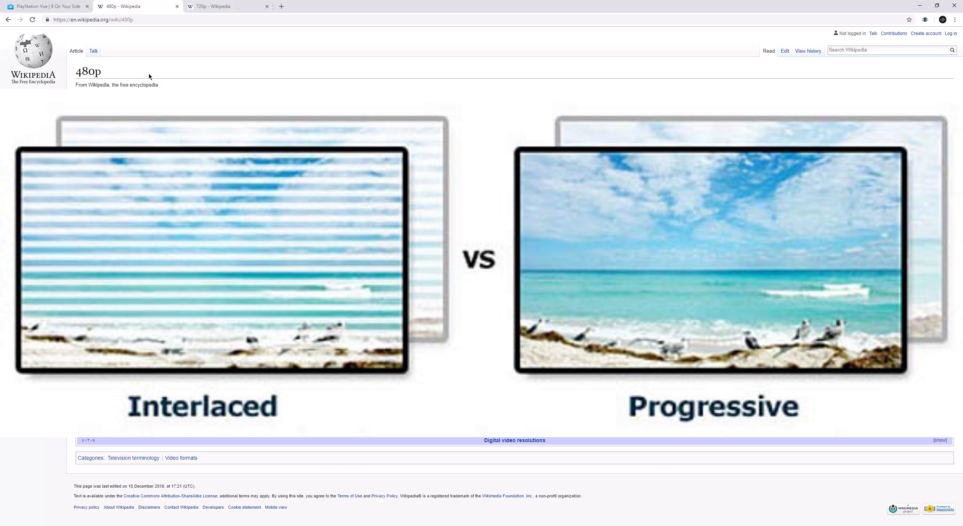
scroll("up", 3)
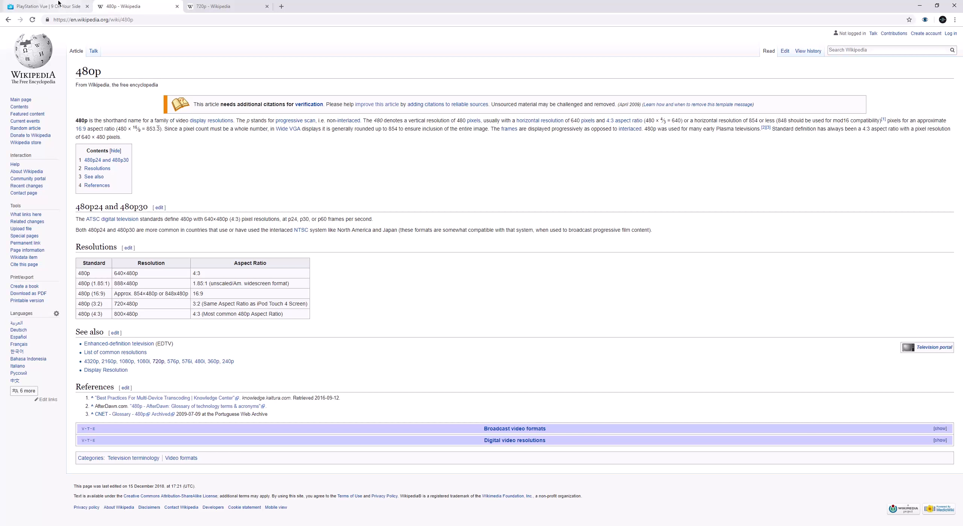
mouse_move(43, 6)
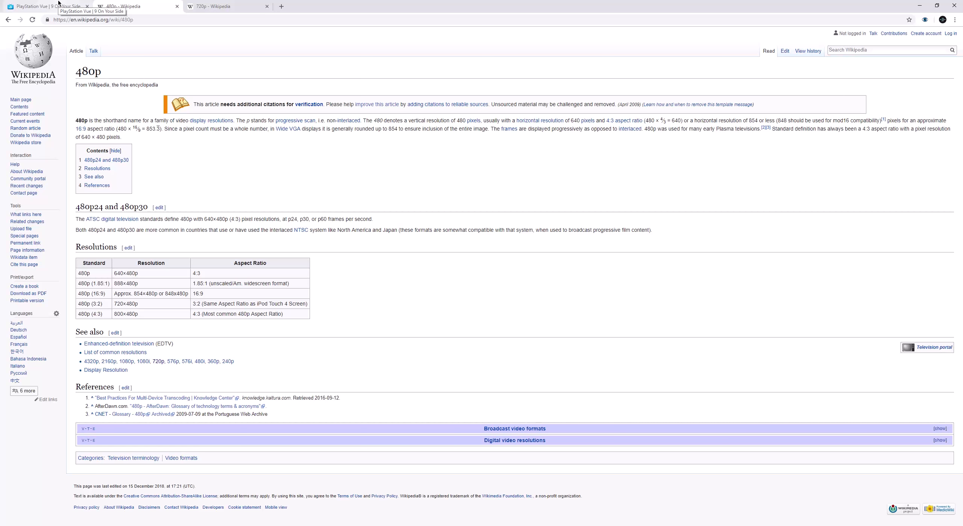
Return to the PlayStation Vue tab and exit the College Football stream to the channel page
left_click(46, 6)
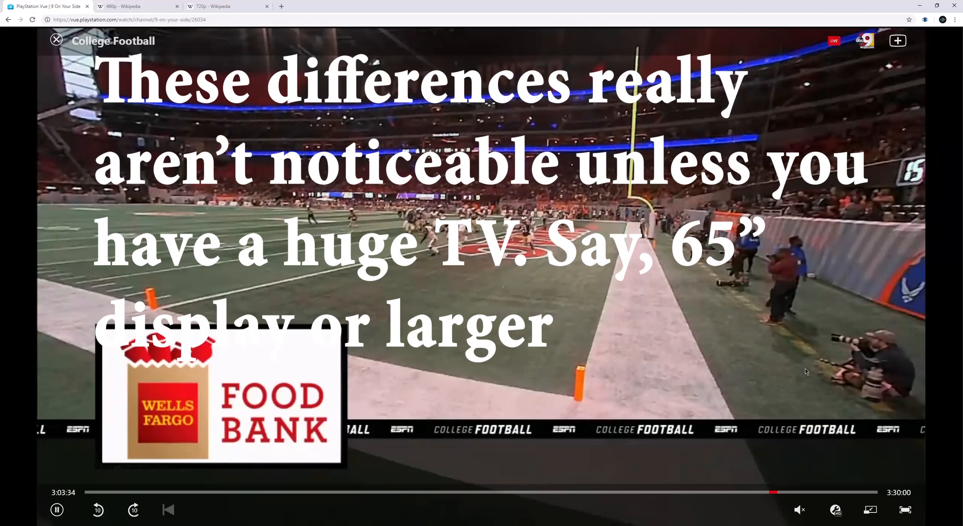
left_click(835, 509)
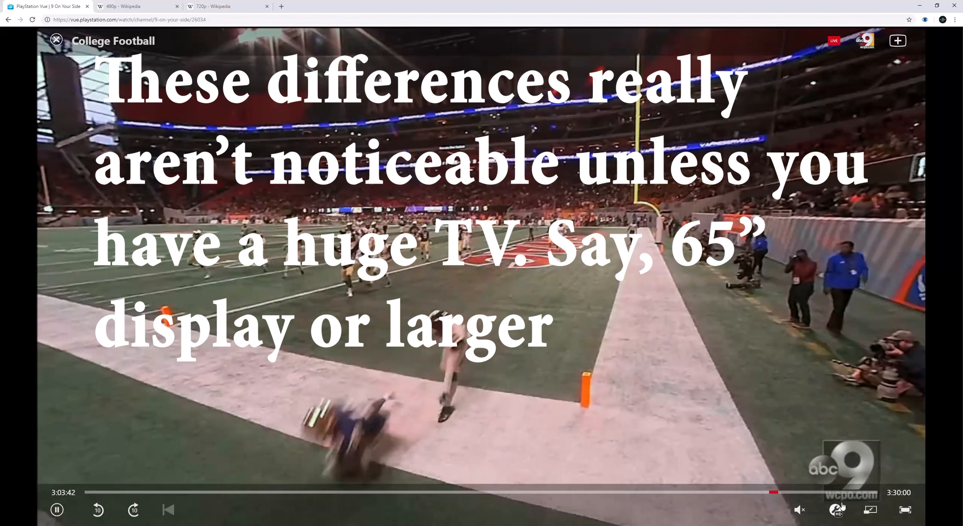
left_click(835, 510)
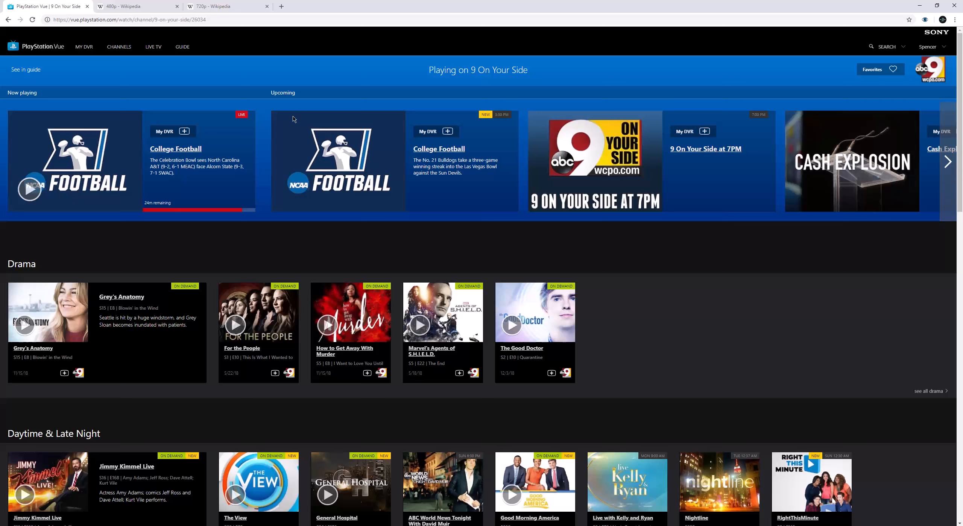
mouse_move(260, 73)
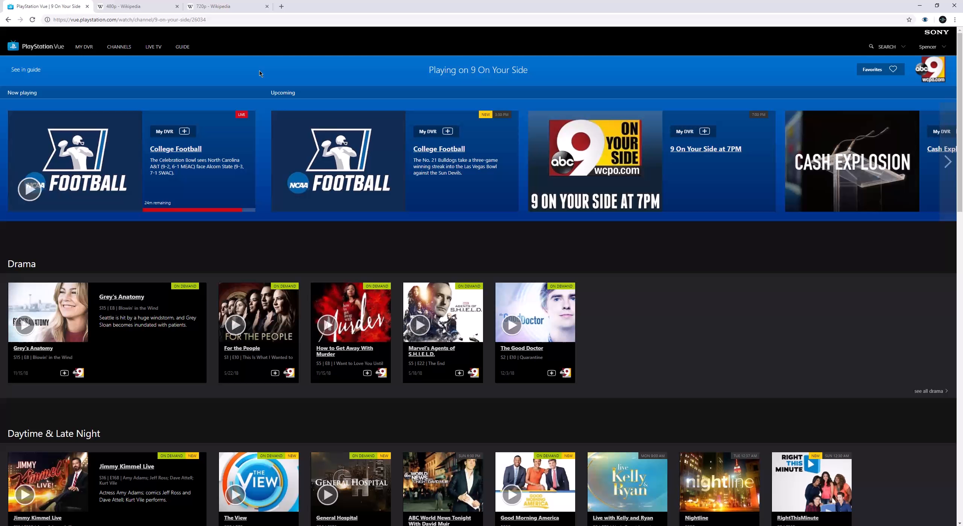
mouse_move(233, 130)
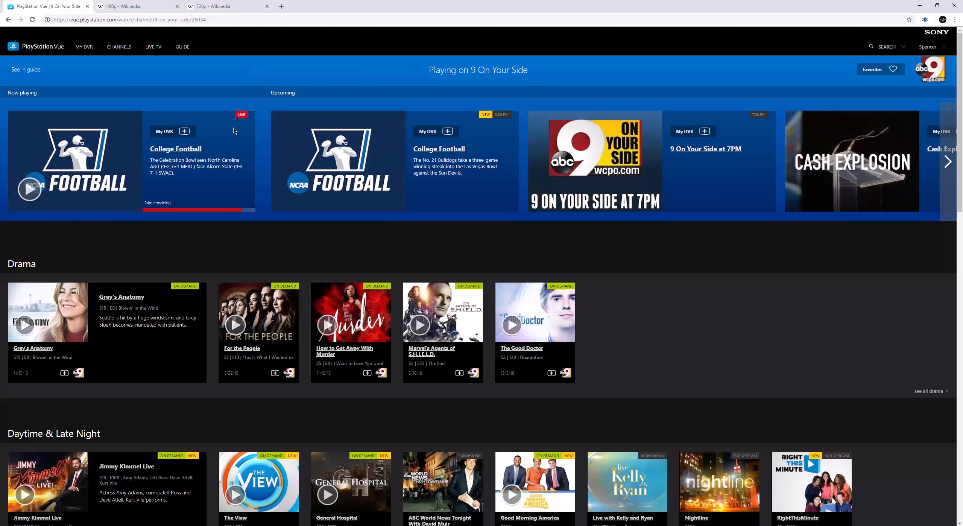
Advance Upcoming to Cash Explosion and Alec Baldwin, then scroll Drama, Reality, Comedy, Featured rows
left_click(948, 161)
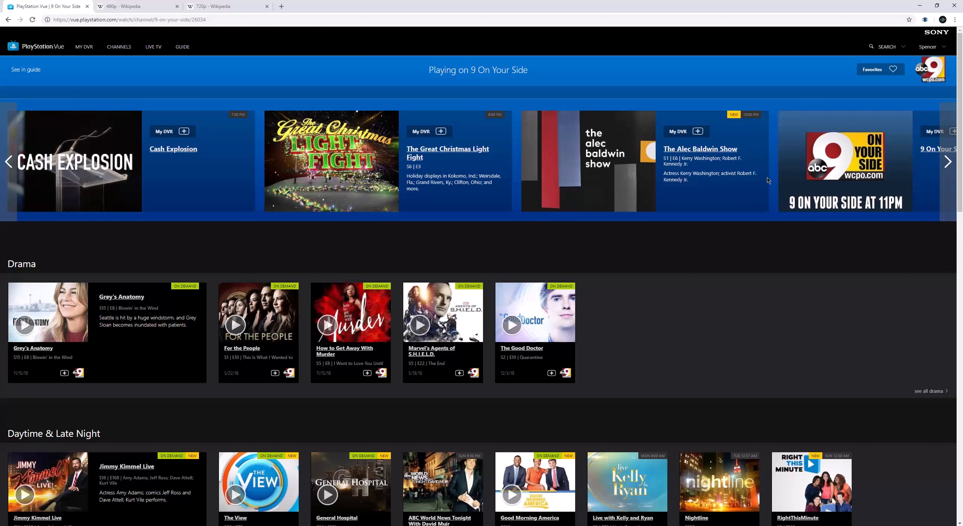
mouse_move(243, 192)
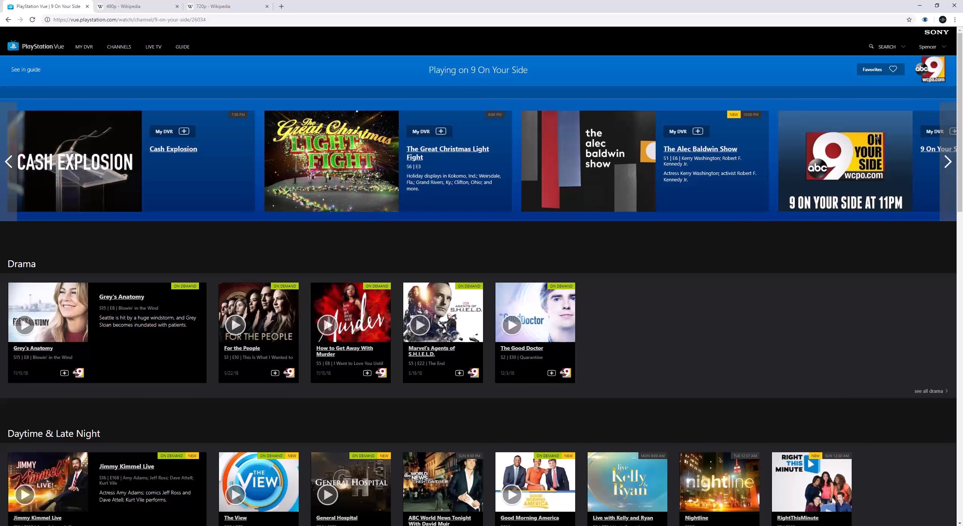
mouse_move(260, 231)
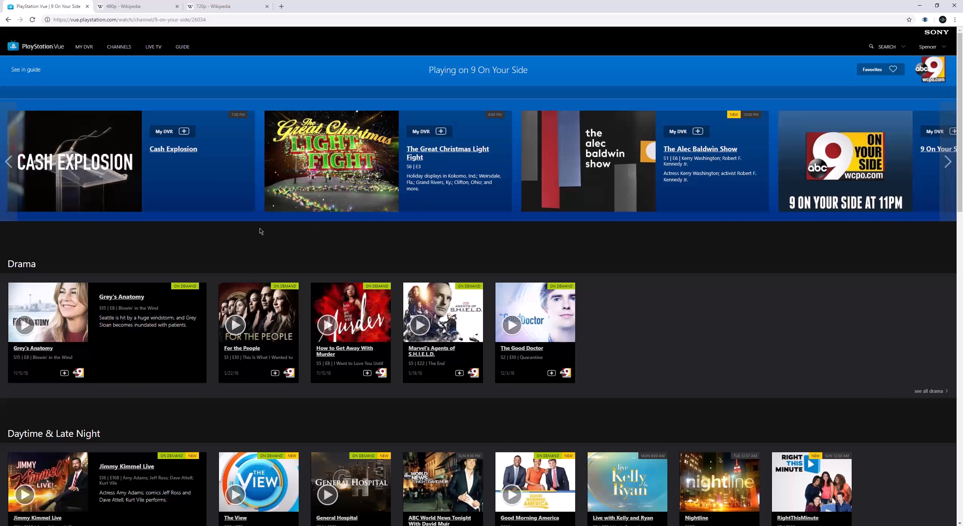
scroll("down", 3)
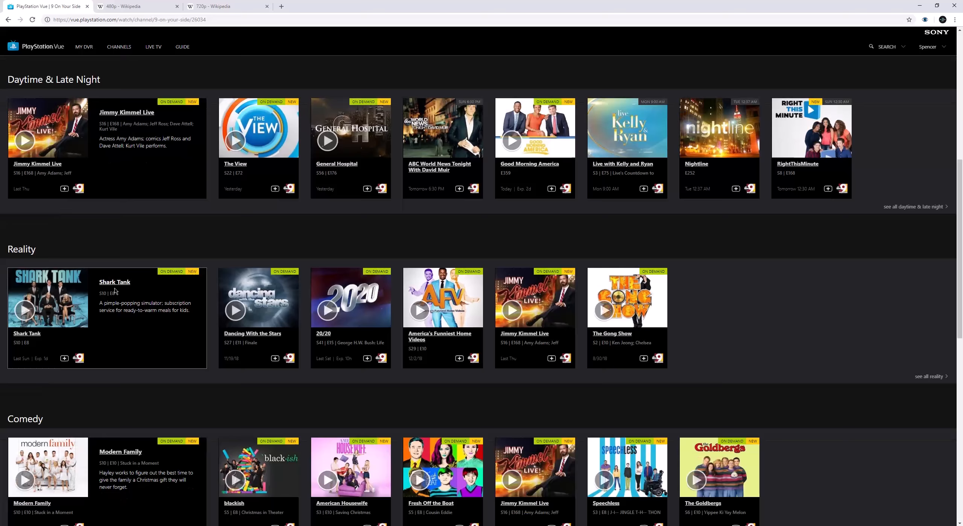
scroll("down", 3)
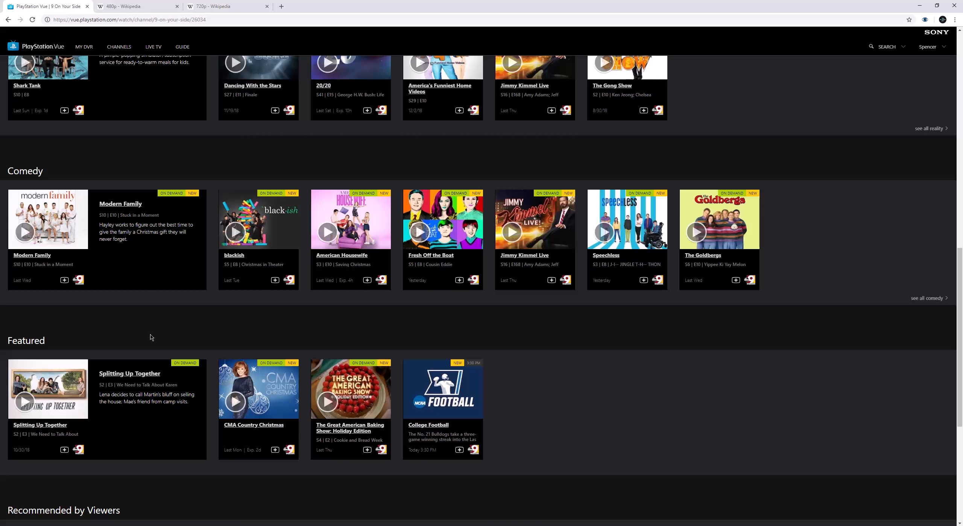
mouse_move(152, 204)
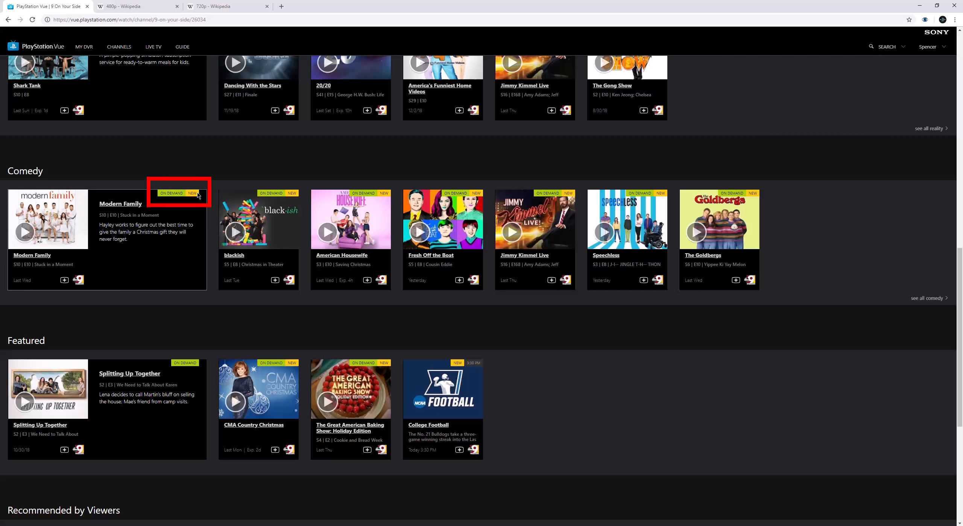
mouse_move(168, 197)
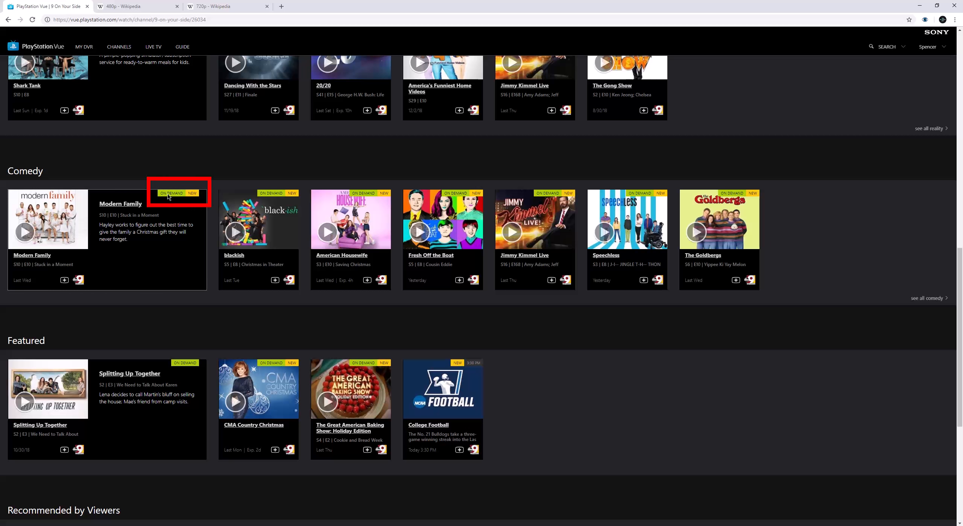
scroll("down", 3)
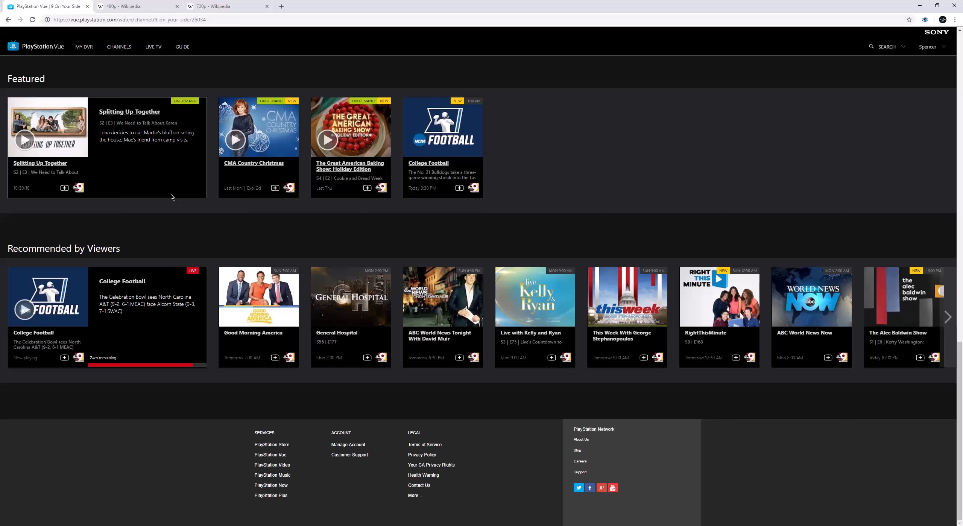
scroll("down", 3)
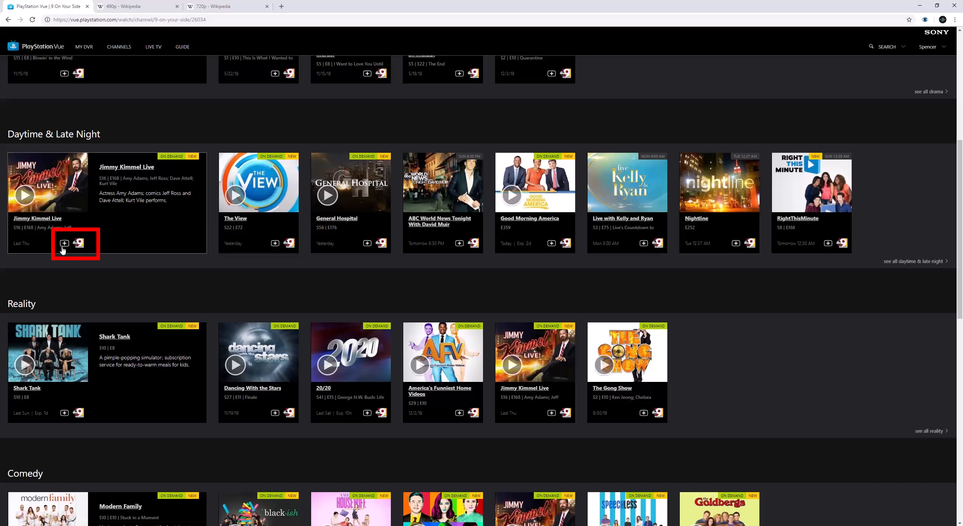
mouse_move(56, 249)
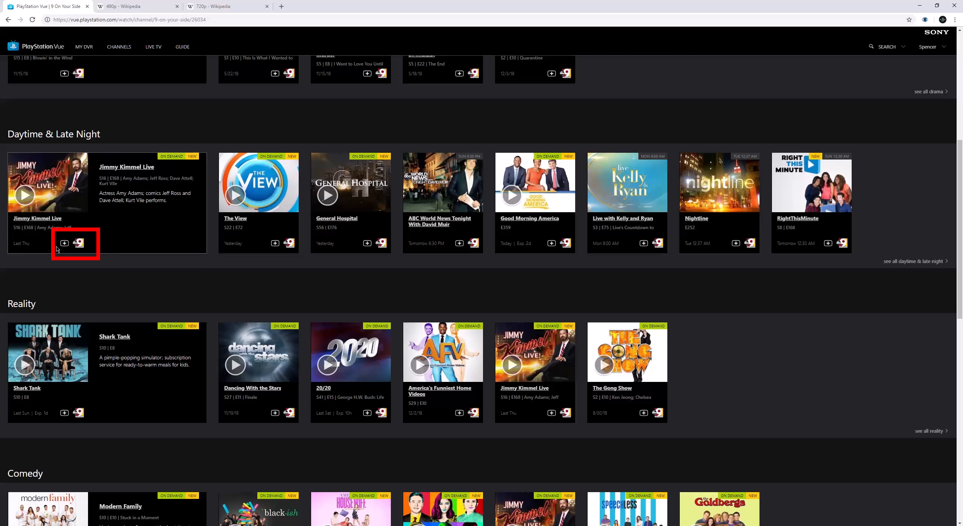
Add Jimmy Kimmel Live to the DVR and view the My DVR page
left_click(64, 243)
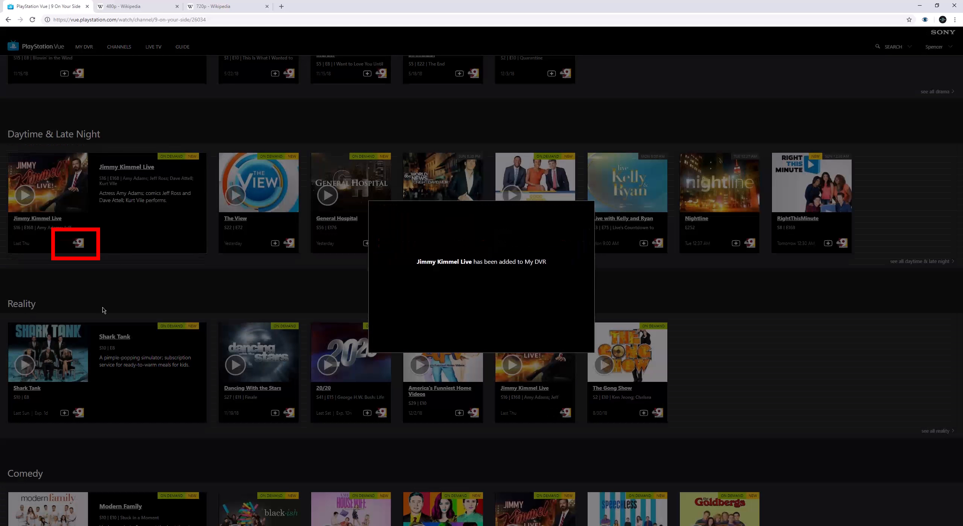
left_click(84, 47)
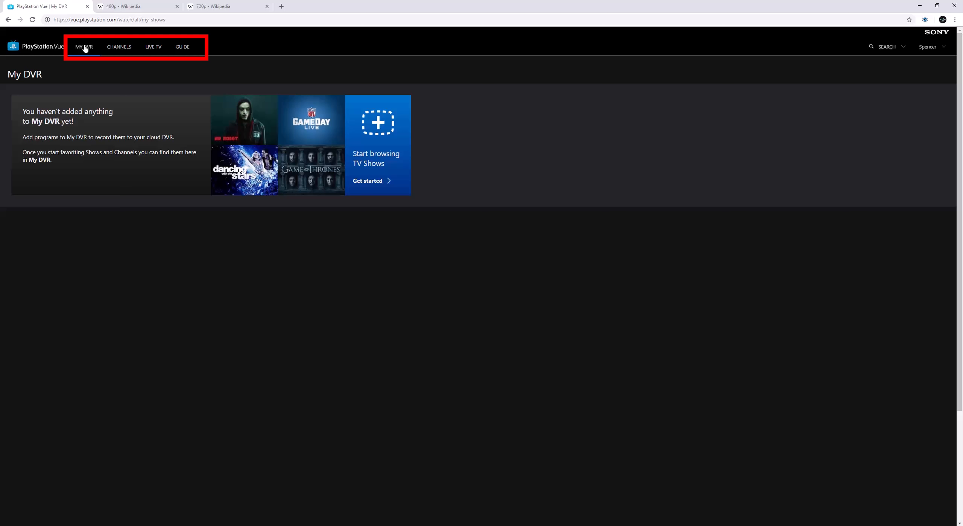
mouse_move(121, 43)
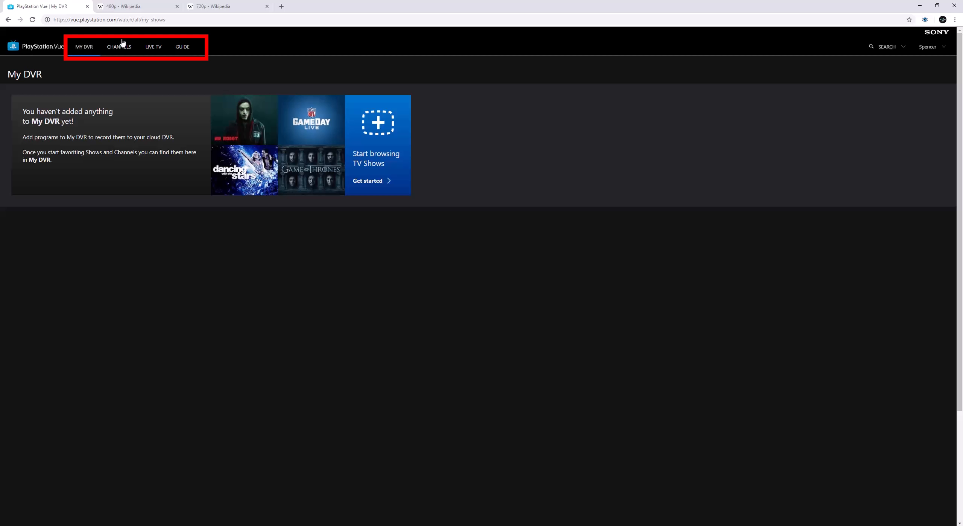
Glance at the Channels list, then browse the Live TV grid of airing programs
left_click(118, 46)
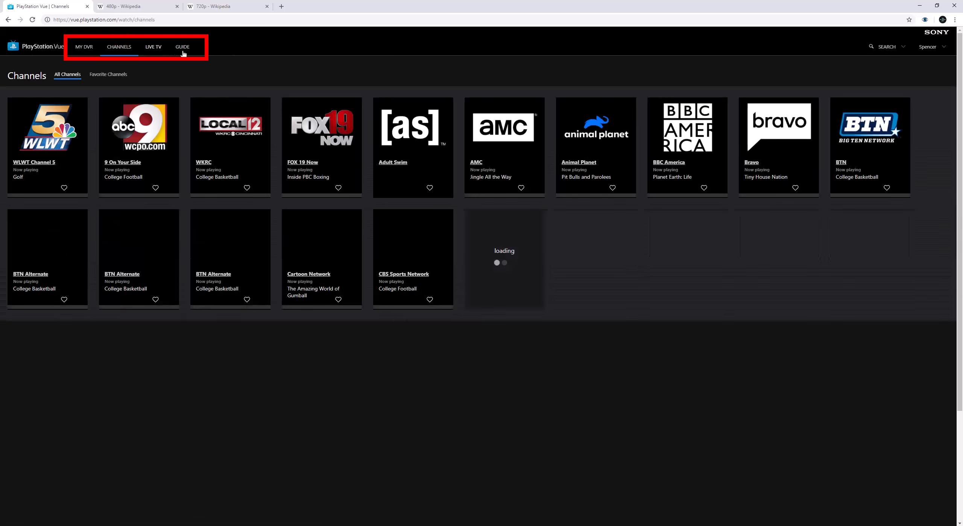
left_click(153, 47)
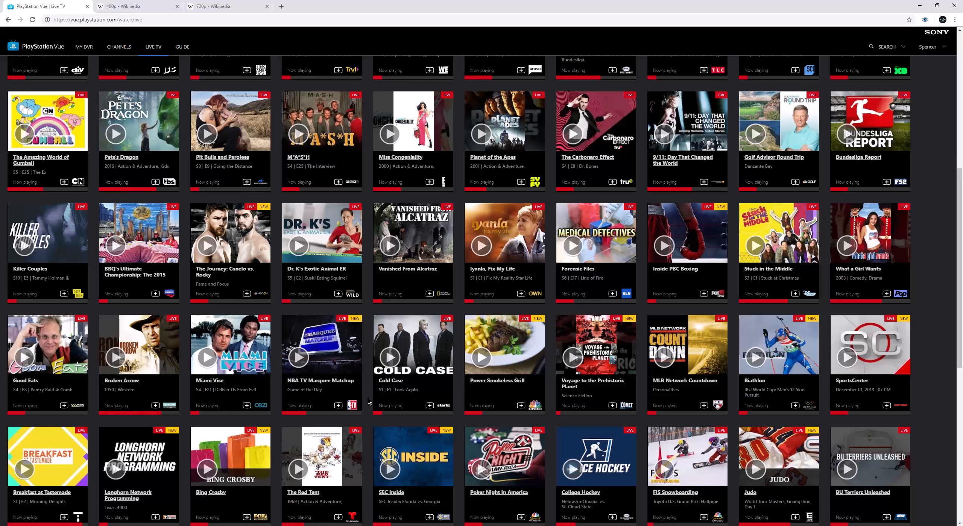
mouse_move(390, 401)
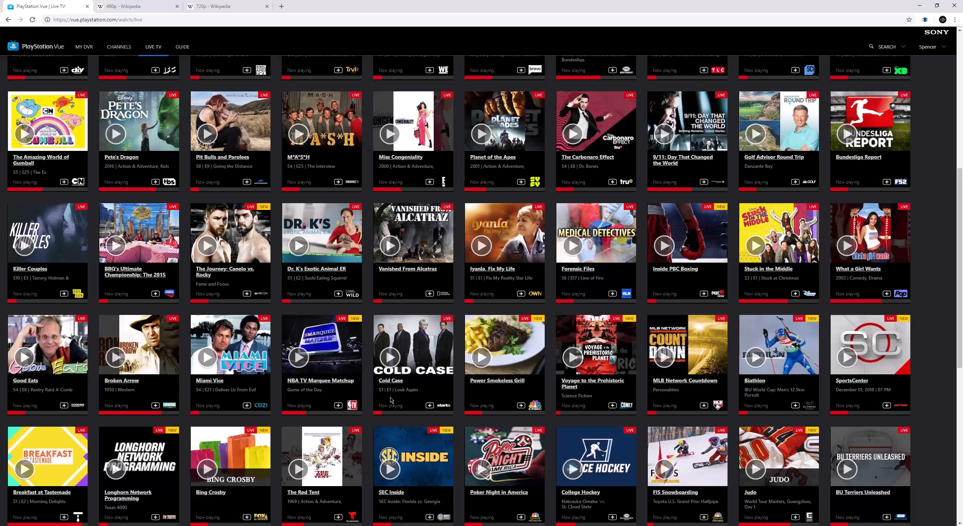
mouse_move(255, 418)
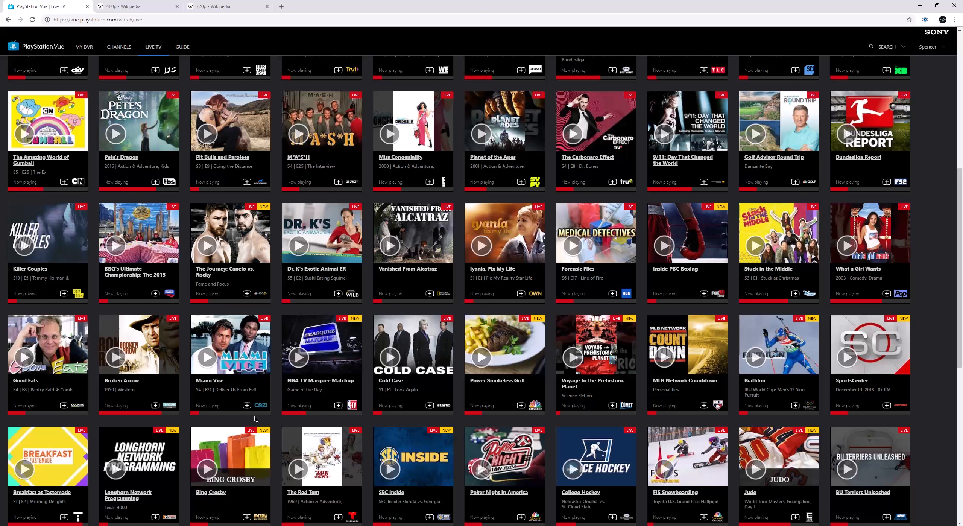
mouse_move(538, 416)
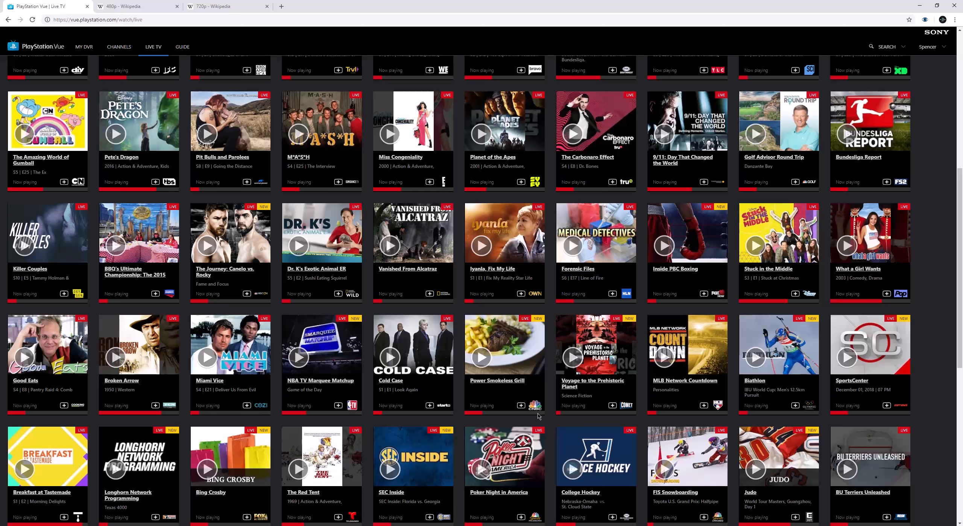
scroll("up", 3)
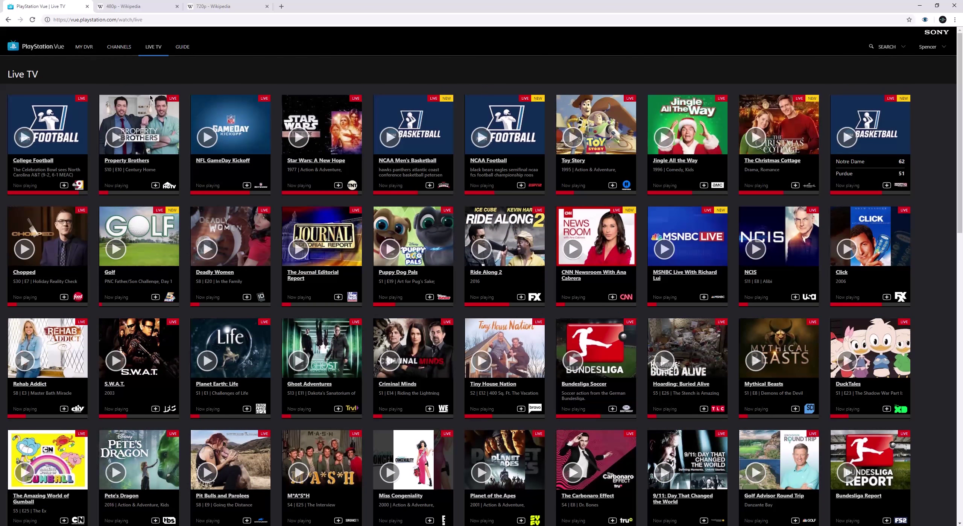
mouse_move(183, 47)
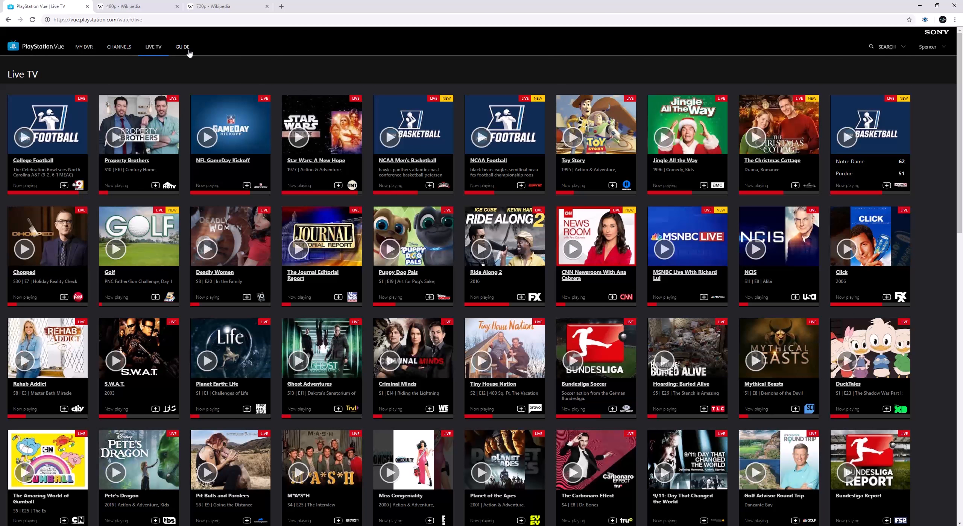
left_click(182, 46)
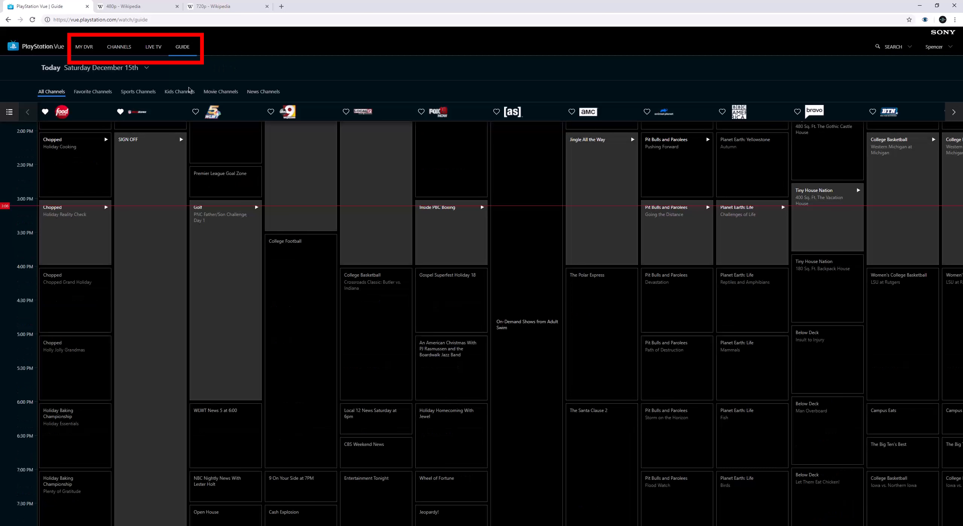
mouse_move(257, 102)
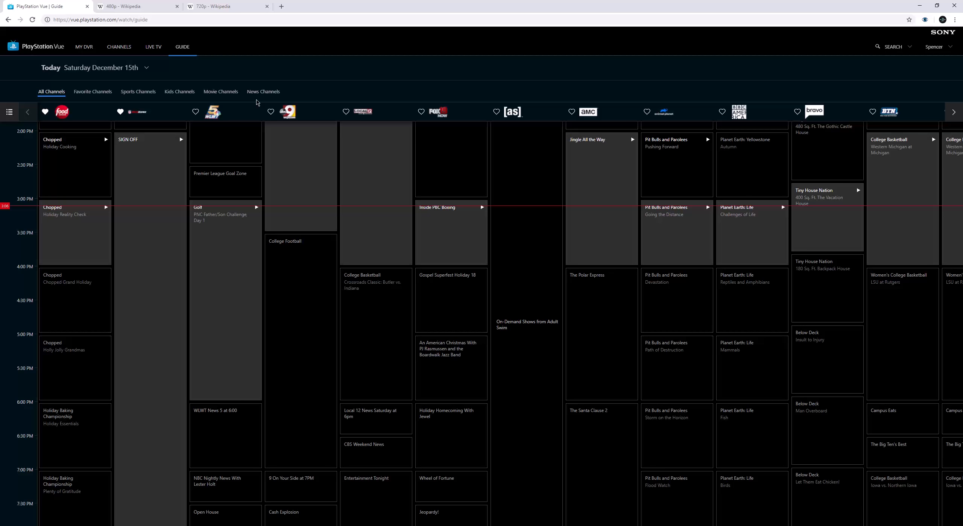
mouse_move(185, 125)
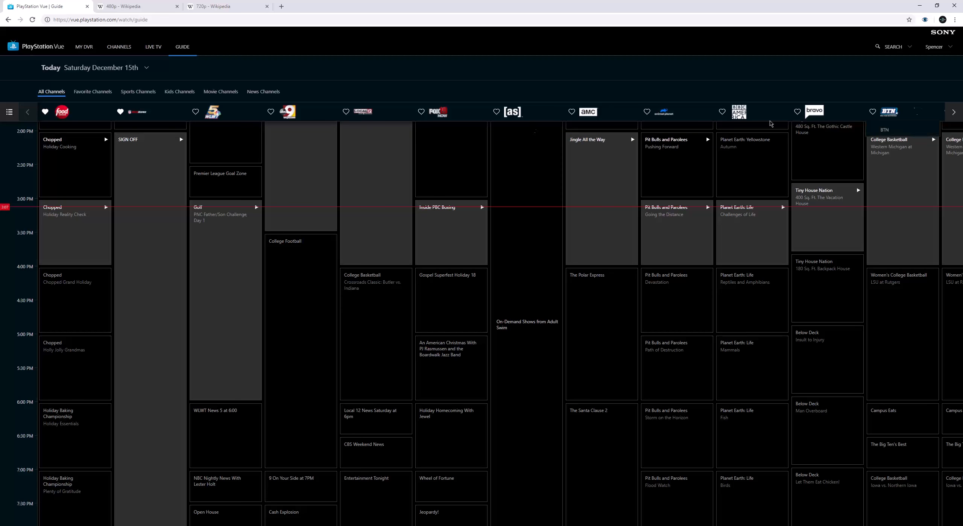
mouse_move(136, 112)
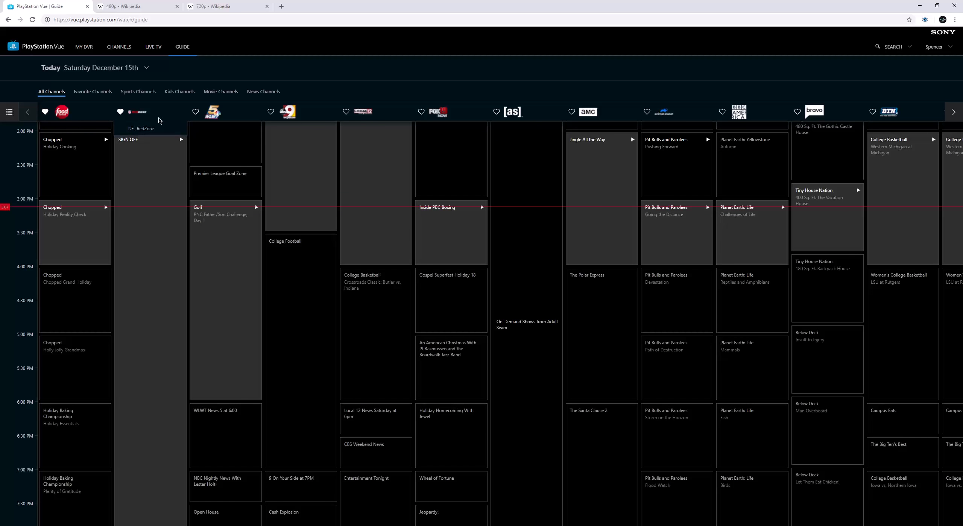
mouse_move(117, 119)
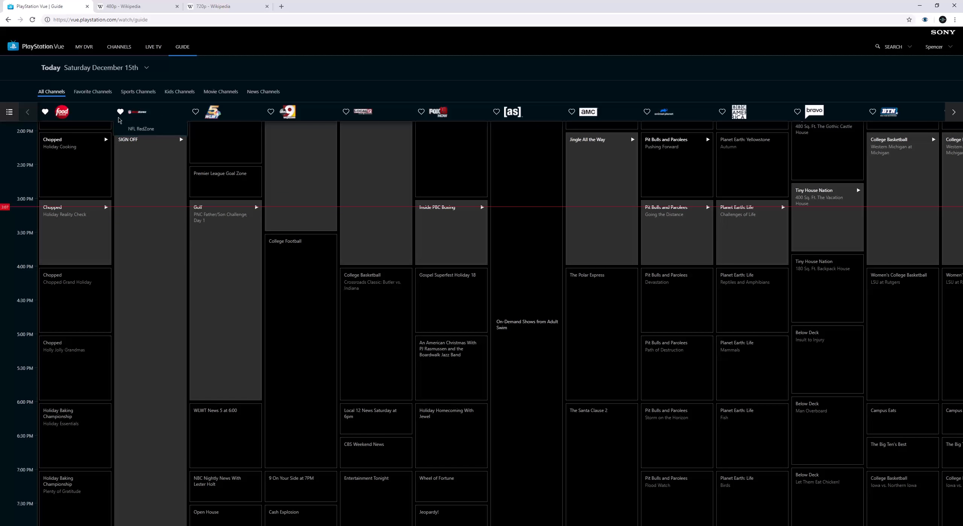
mouse_move(237, 97)
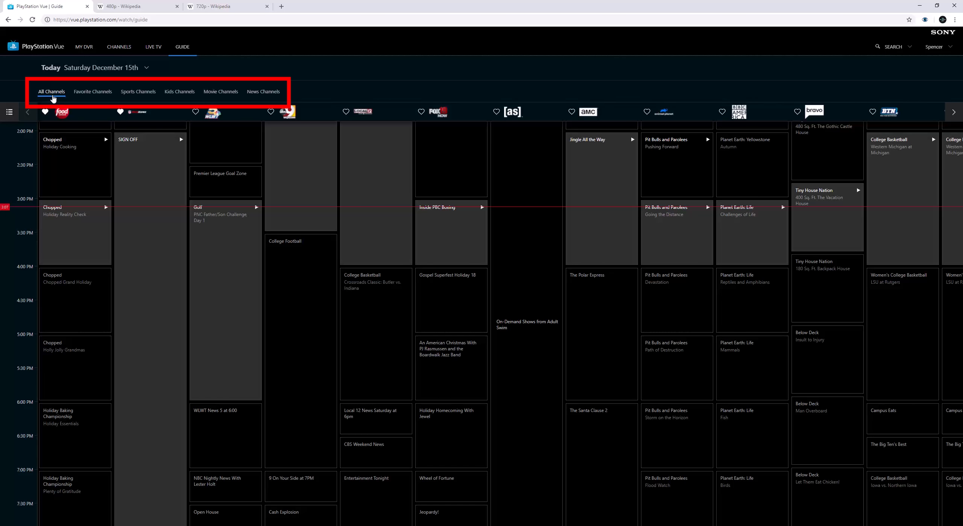
left_click(137, 91)
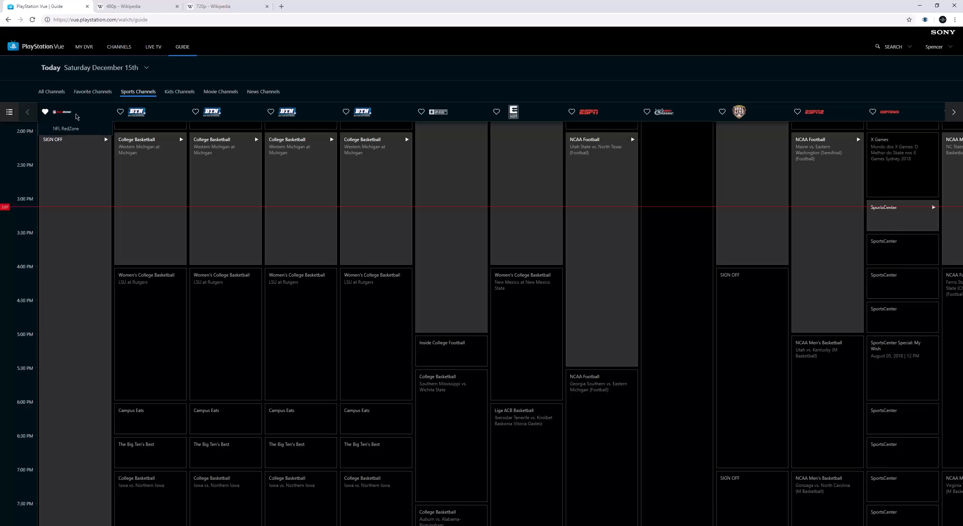
mouse_move(83, 116)
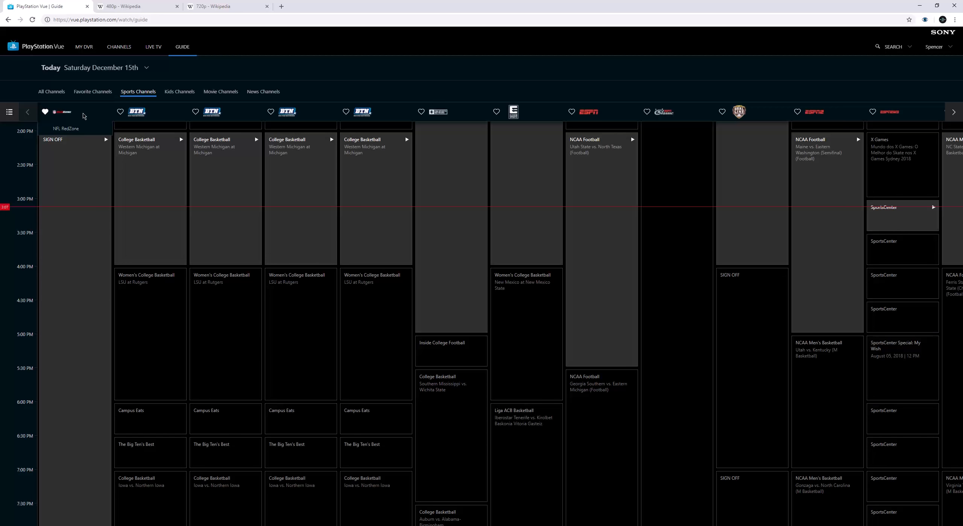
left_click(51, 91)
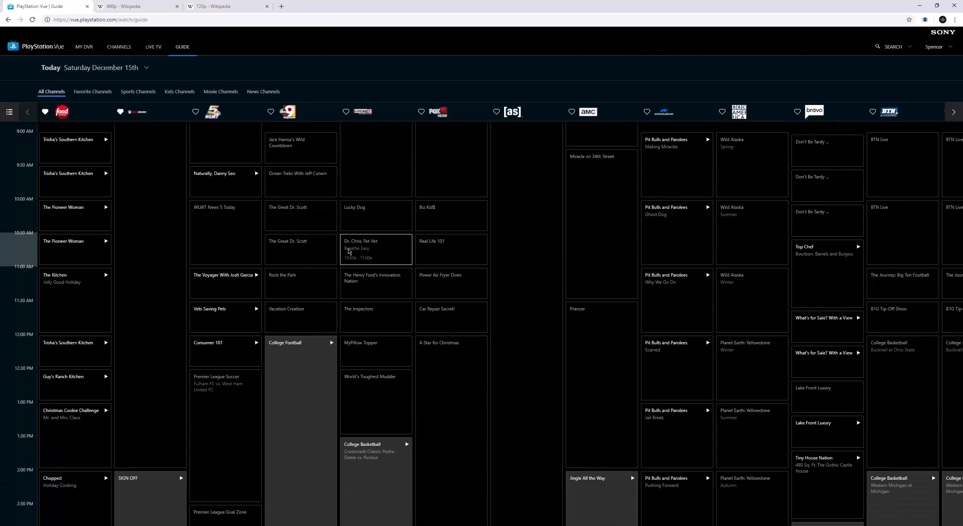
scroll("down", 3)
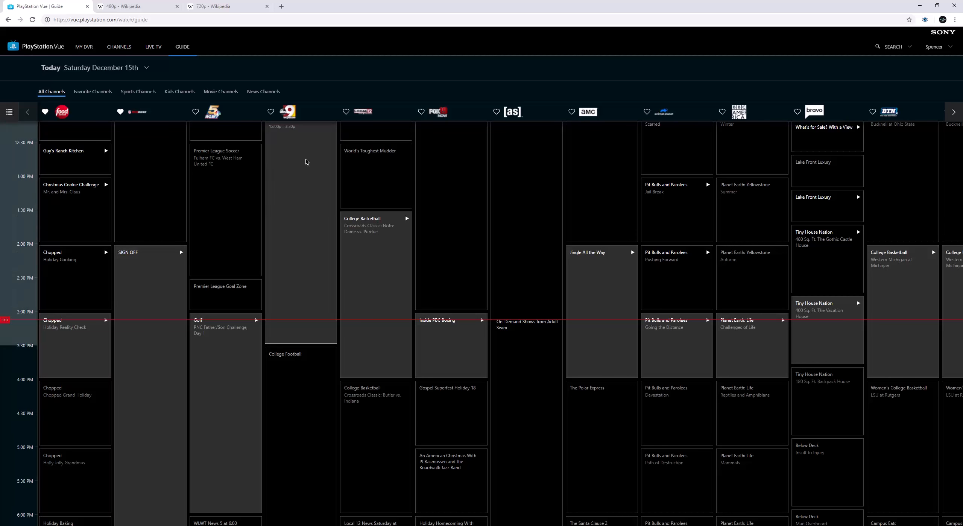
scroll("down", 3)
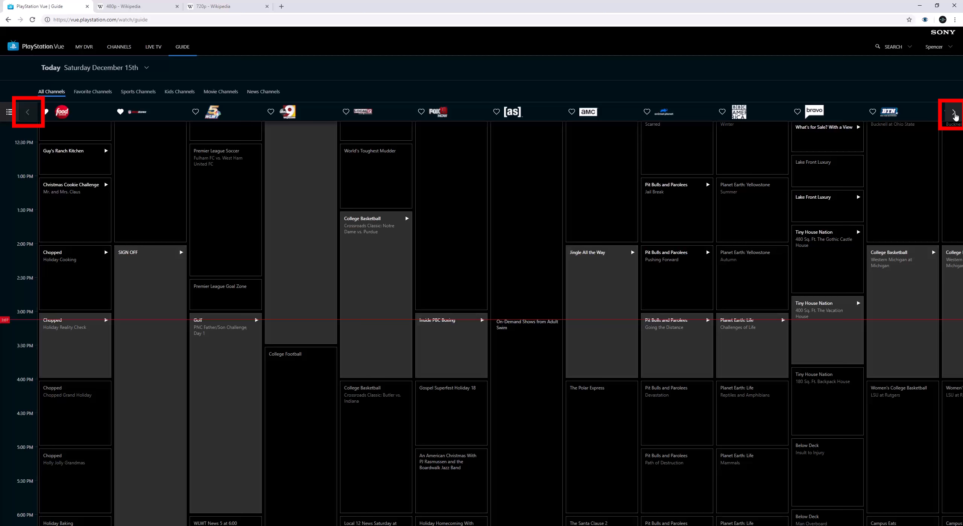
left_click(955, 112)
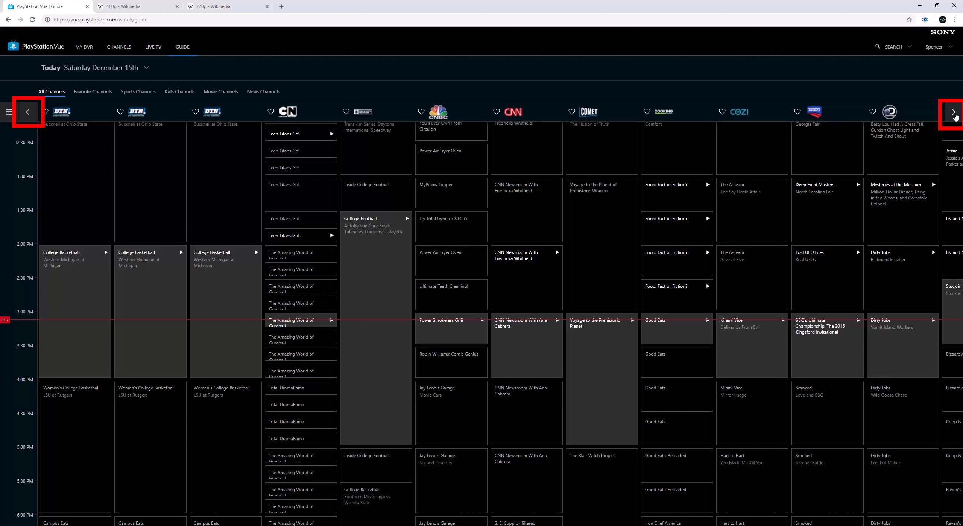
left_click(956, 112)
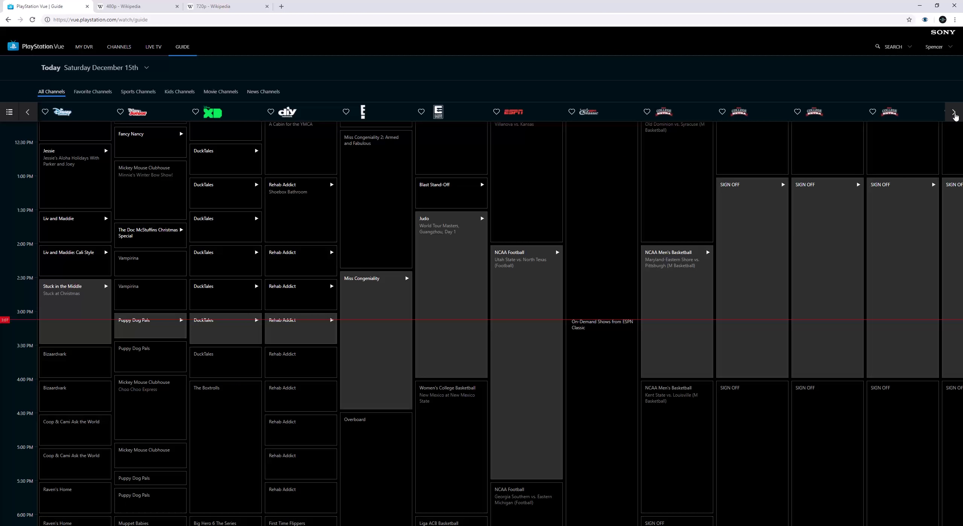
mouse_move(32, 112)
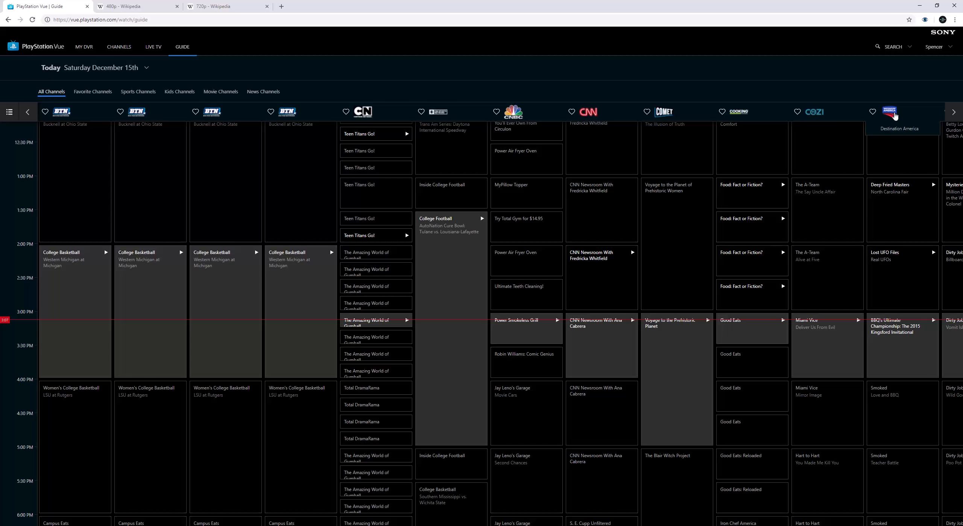
left_click(953, 111)
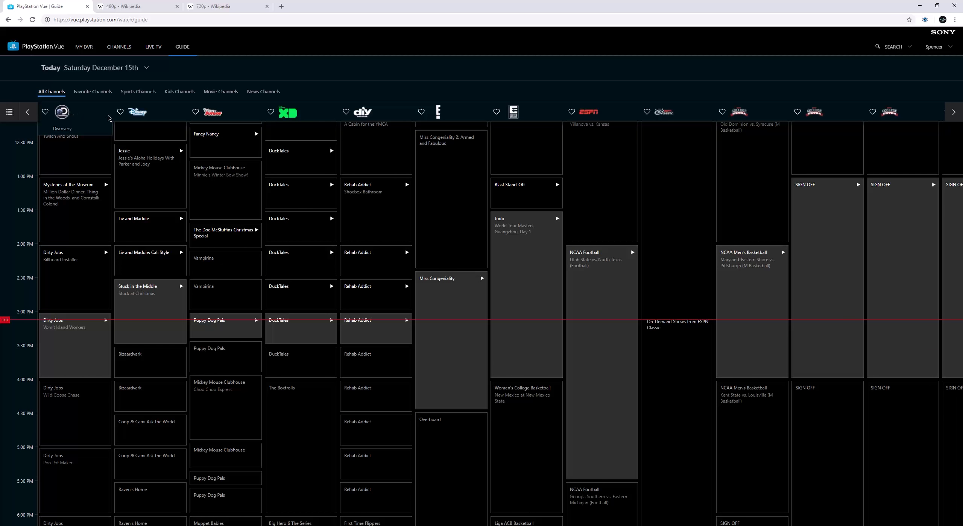
mouse_move(889, 112)
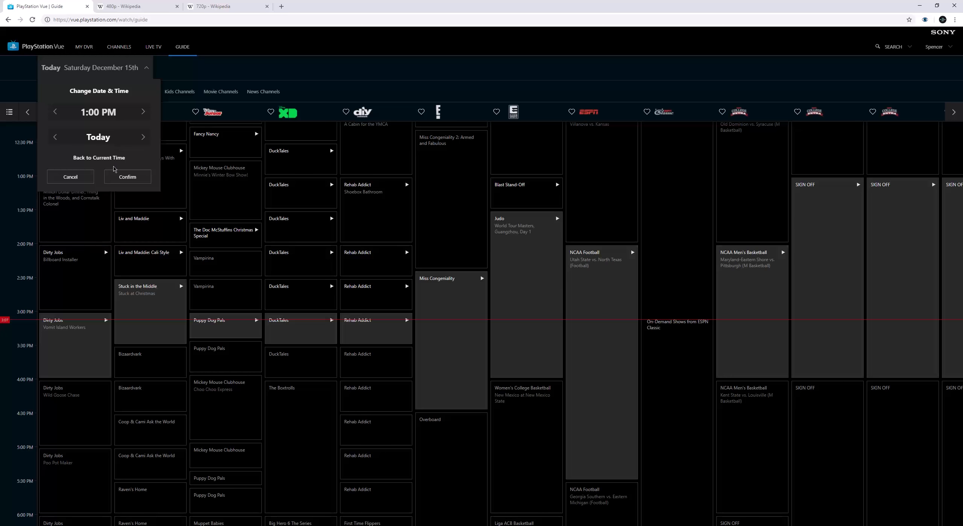
left_click(70, 176)
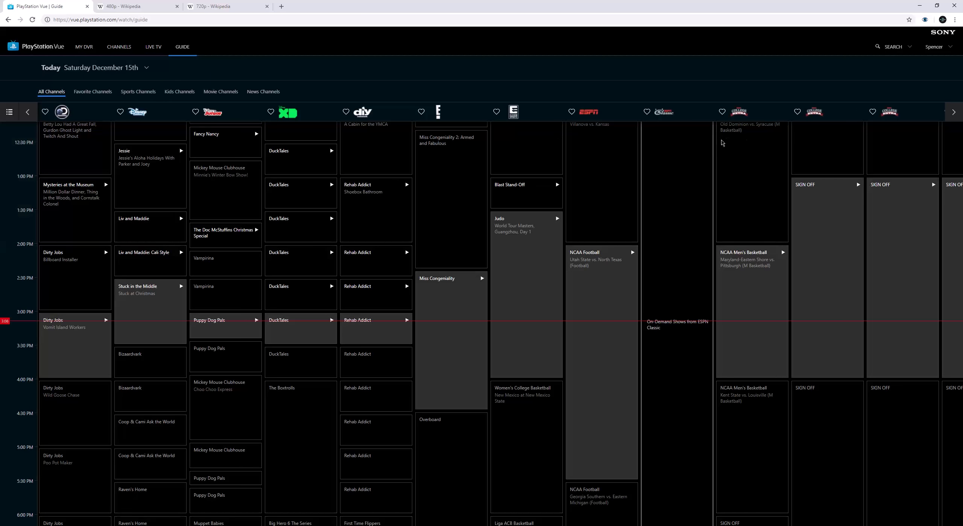
mouse_move(245, 125)
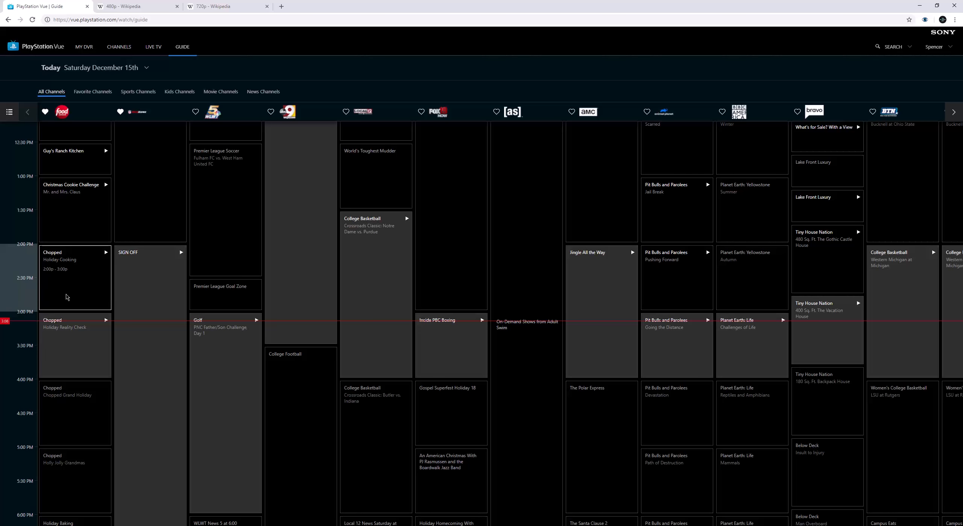
Open the Chopped details card and start live playback, landing on Notre Dame vs. Purdue
left_click(75, 345)
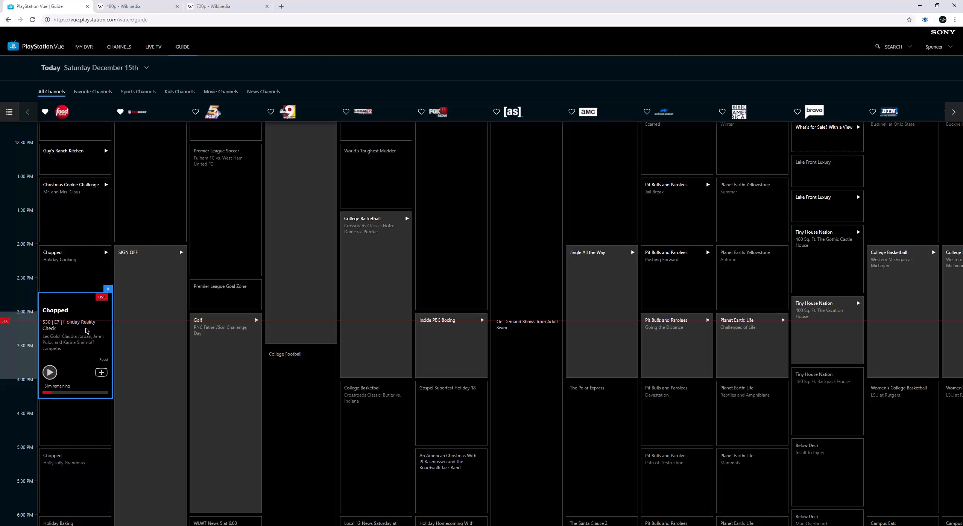
mouse_move(72, 360)
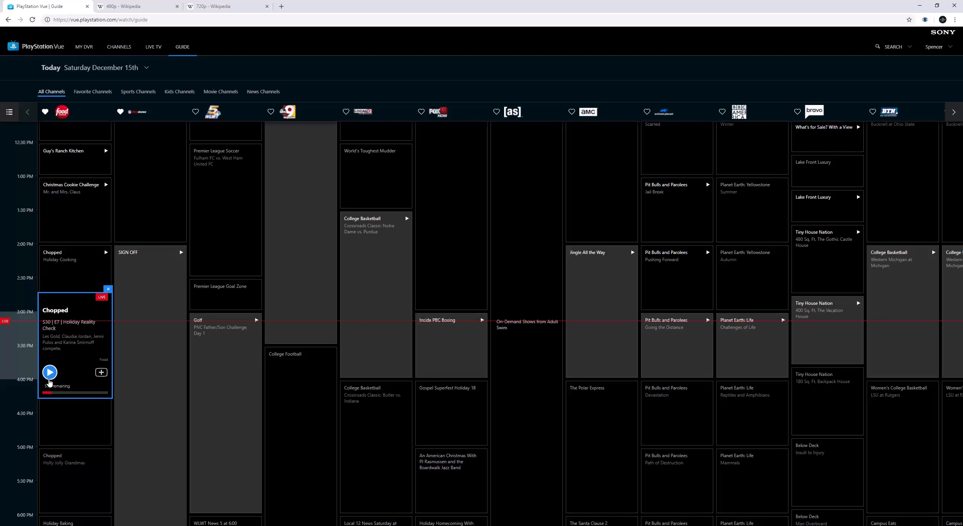
left_click(50, 371)
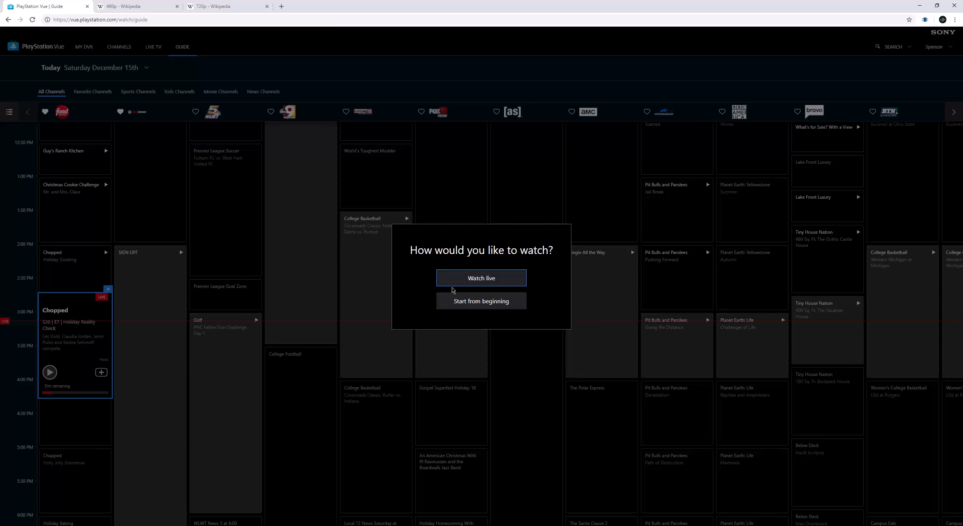
mouse_move(481, 301)
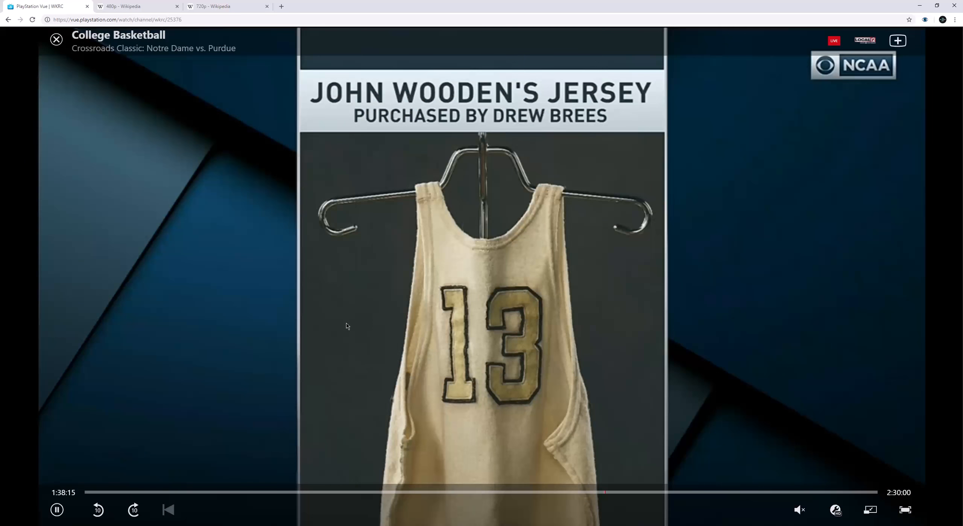
Close the Notre Dame vs. Purdue player and return to the Guide
left_click(56, 39)
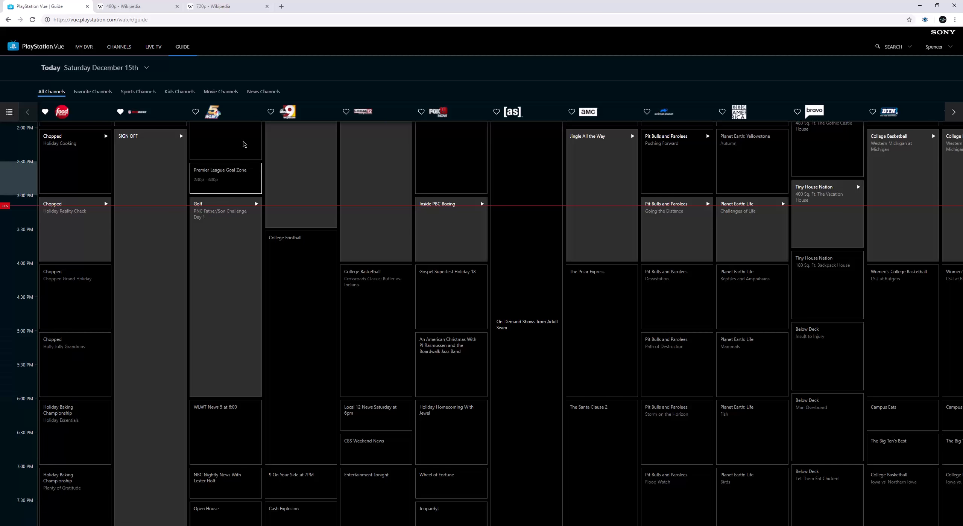
Browse the Search panel and Settings > Device Settings via the profile menu, then return Home
left_click(935, 46)
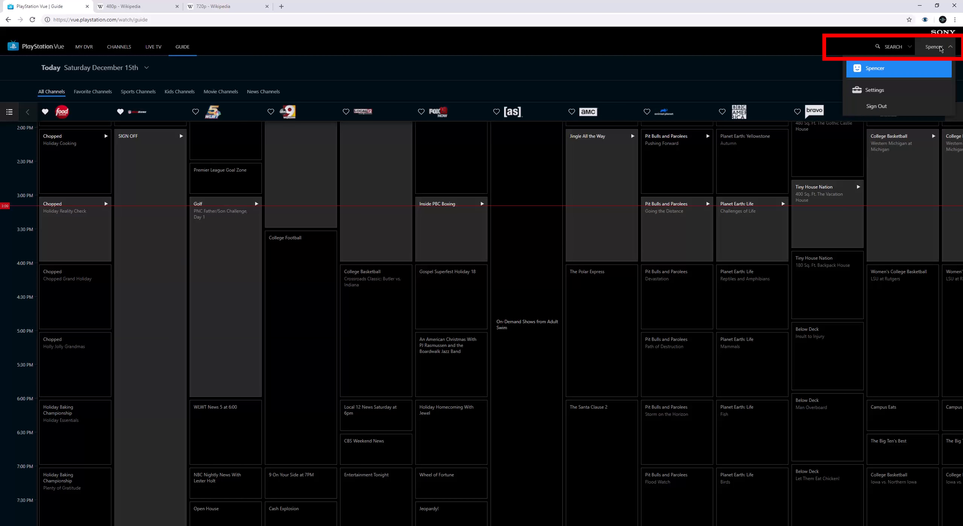
left_click(892, 47)
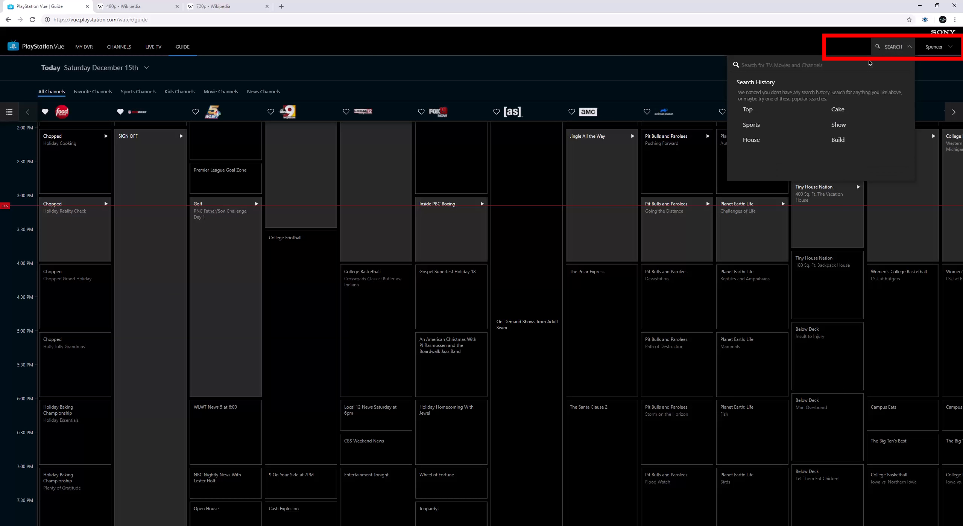
mouse_move(940, 54)
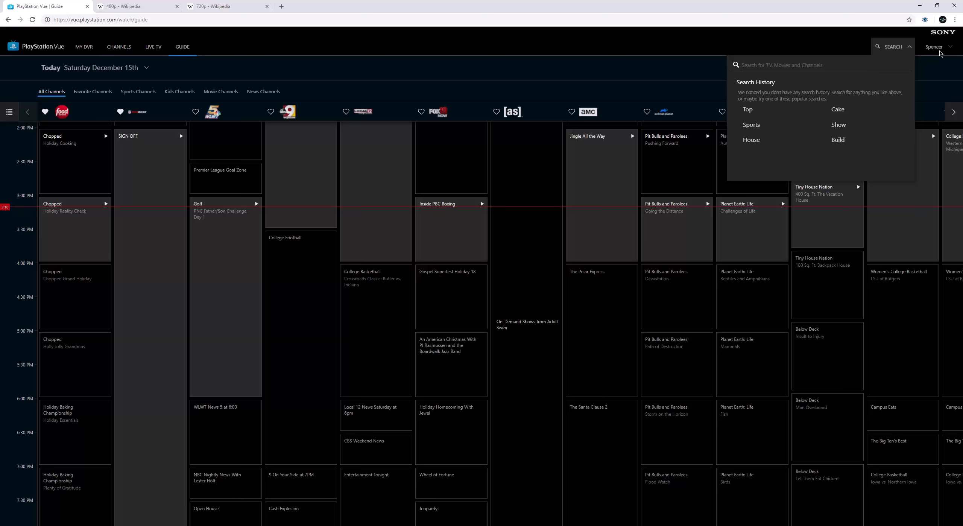
left_click(937, 46)
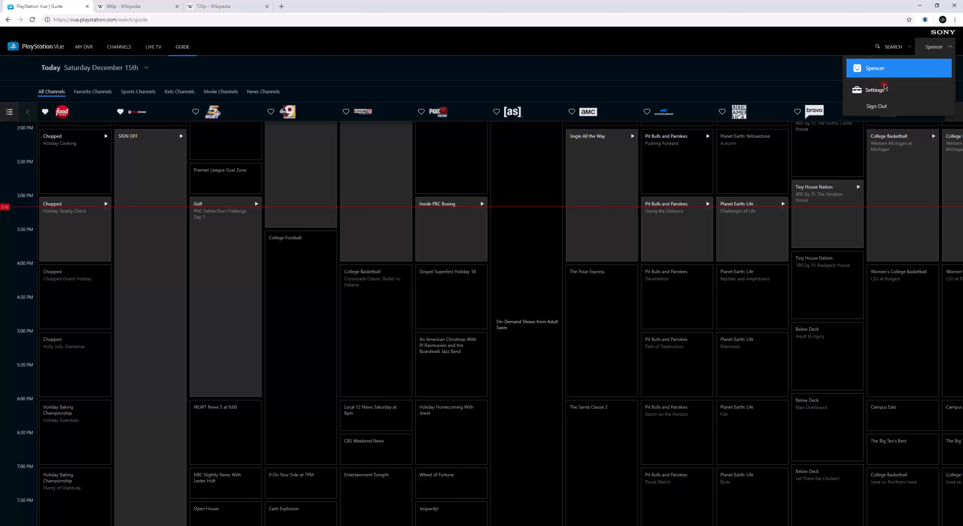
left_click(874, 89)
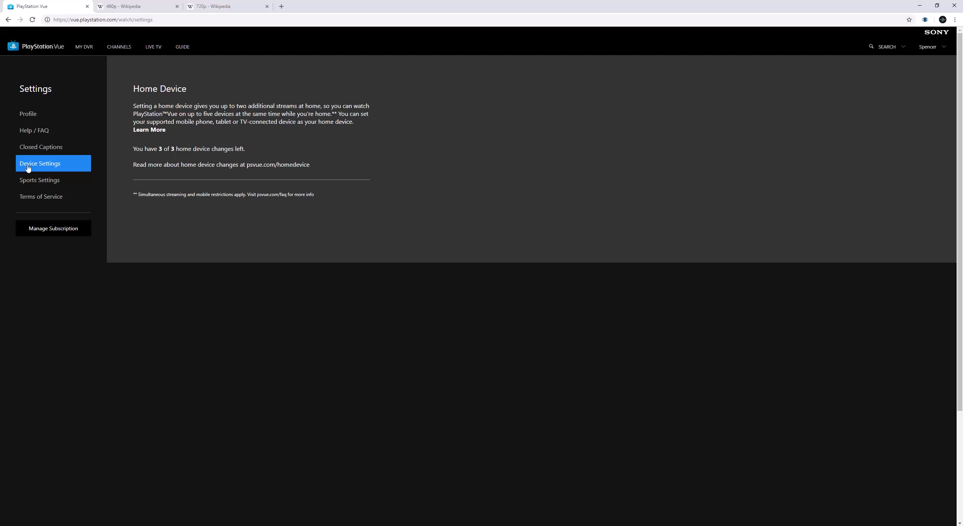
left_click(36, 46)
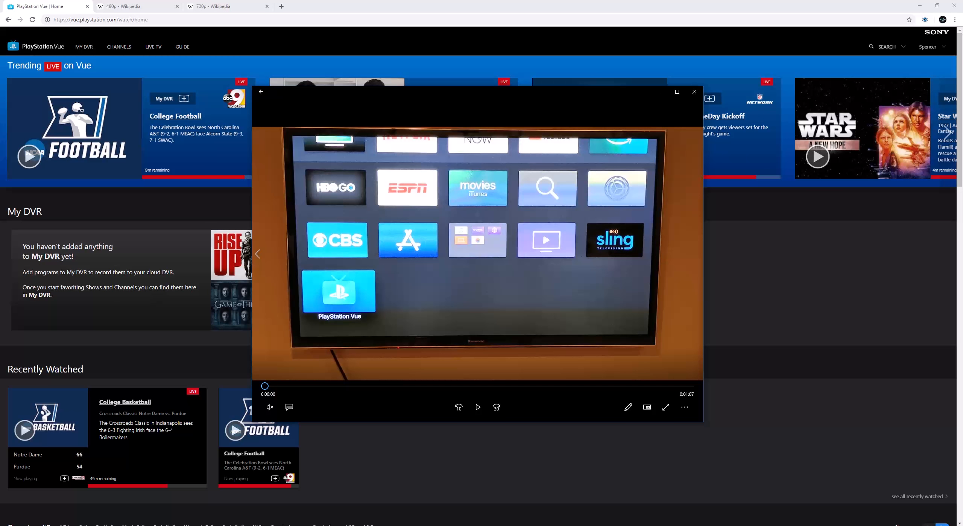
Maximize the TV home screen recording in the Photos window
left_click(676, 91)
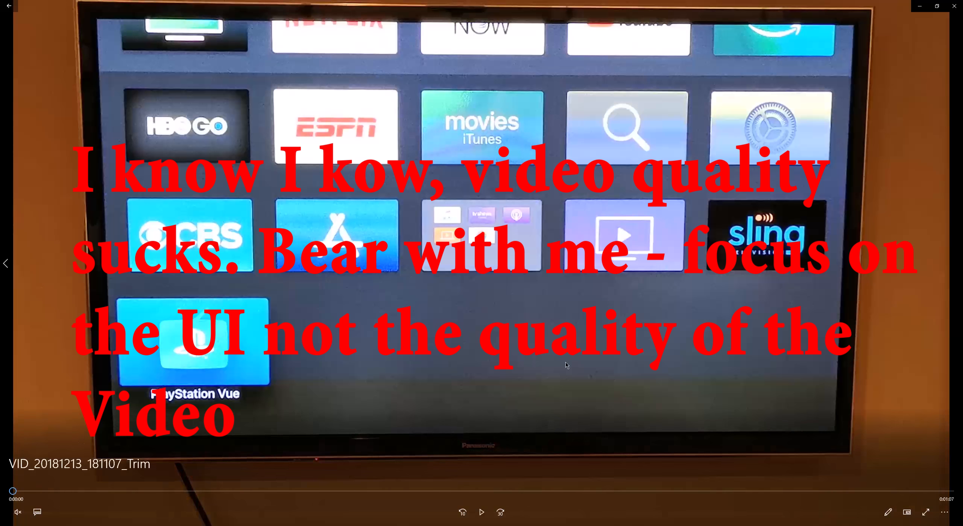
mouse_move(444, 511)
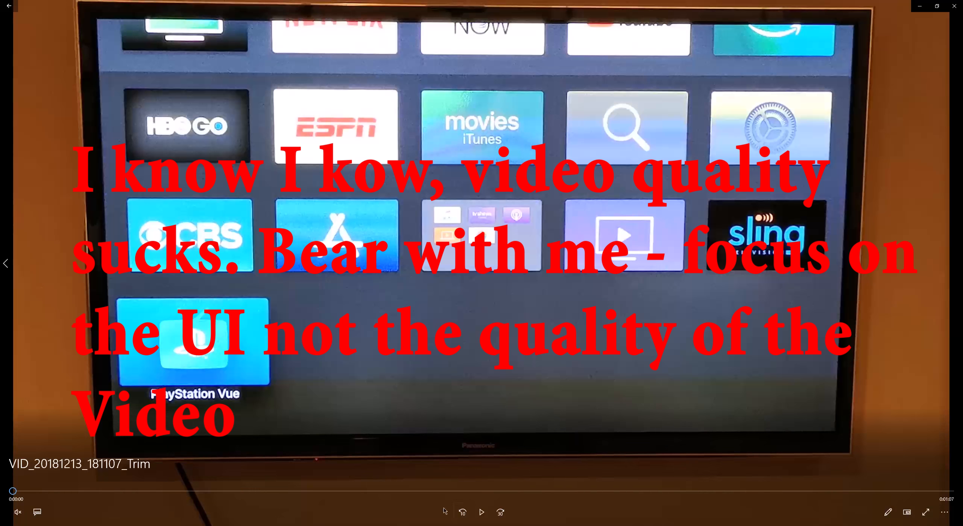
left_click(481, 512)
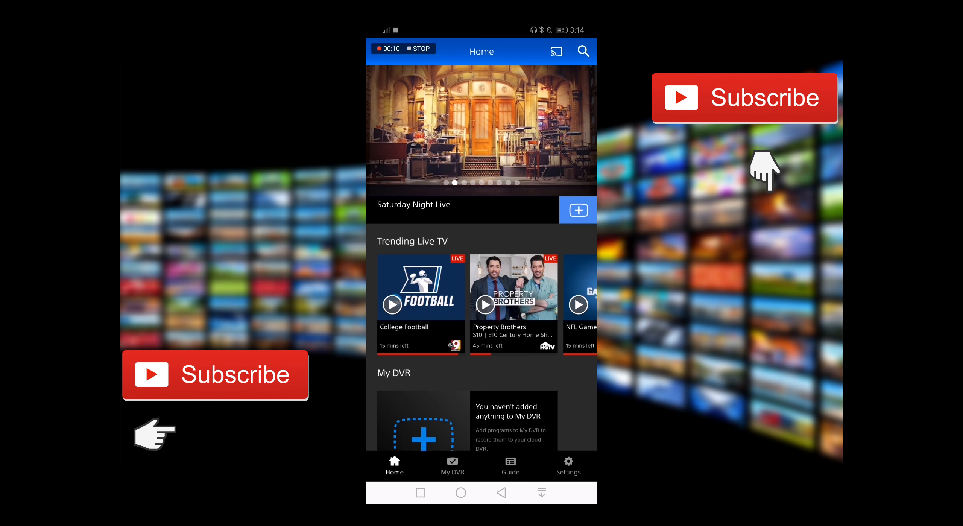
scroll("down", 3)
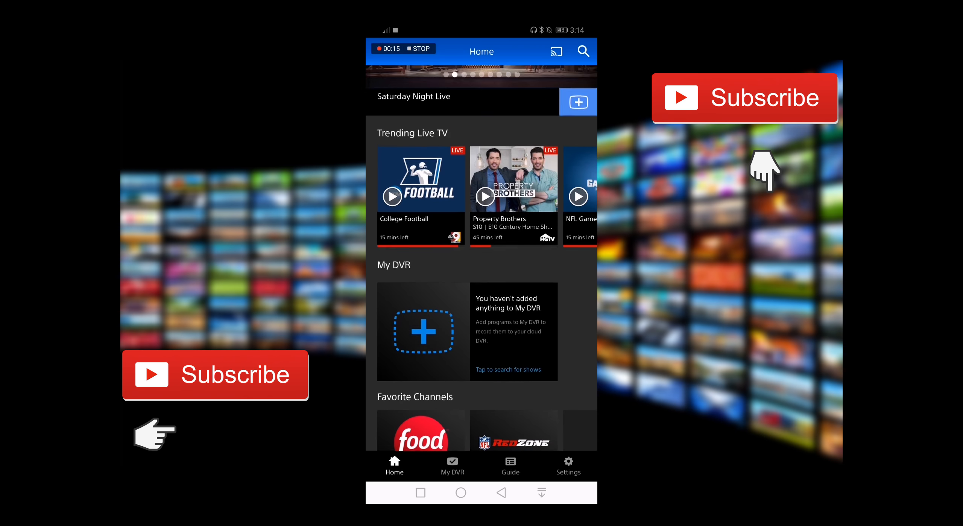
scroll("down", 3)
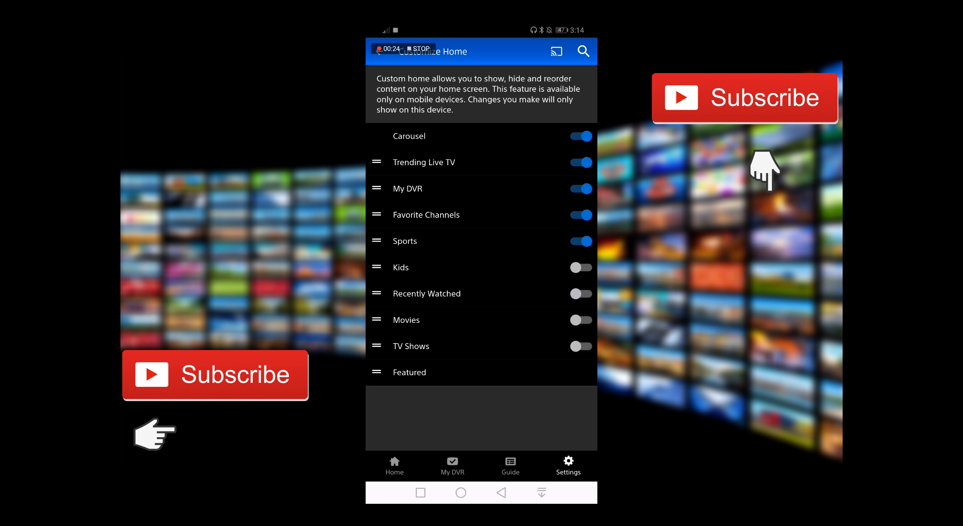
left_click(579, 214)
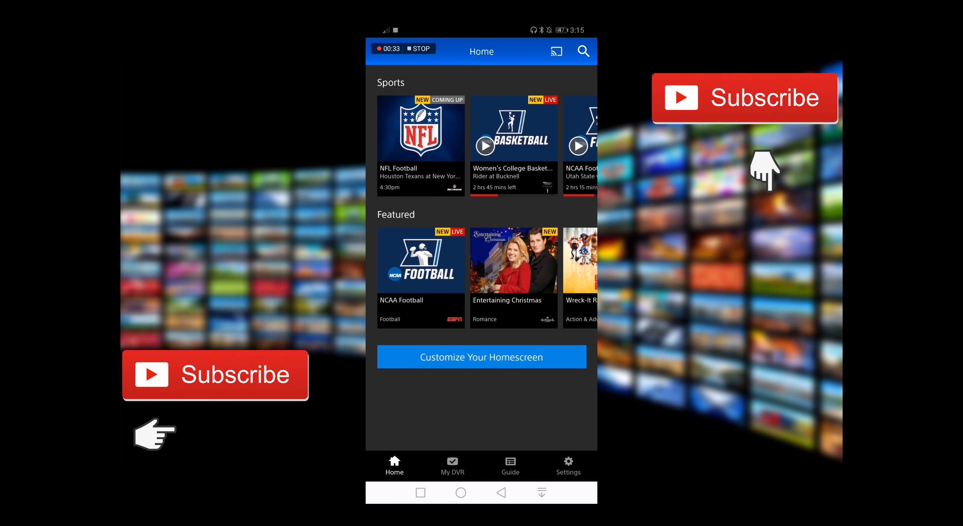
Visit My DVR and the Guide, set the date to Today, then open search
left_click(452, 465)
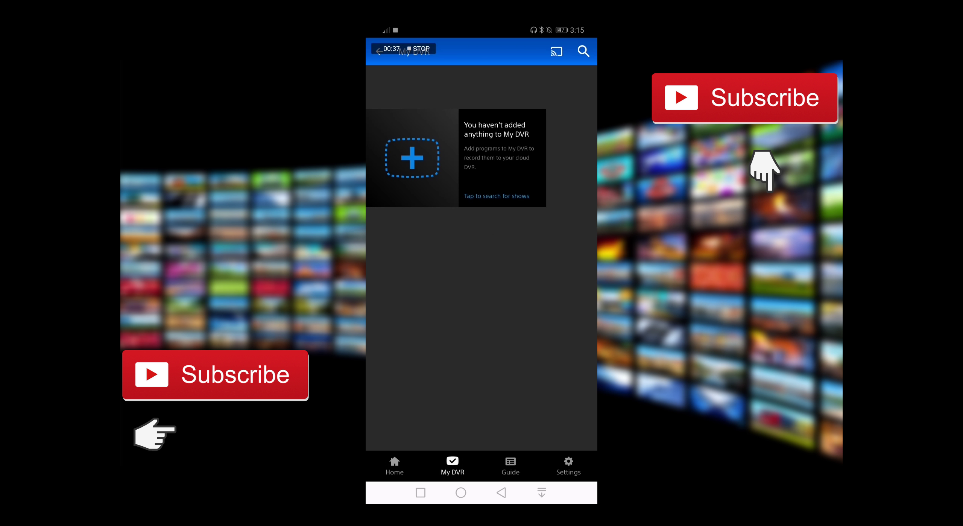
left_click(510, 465)
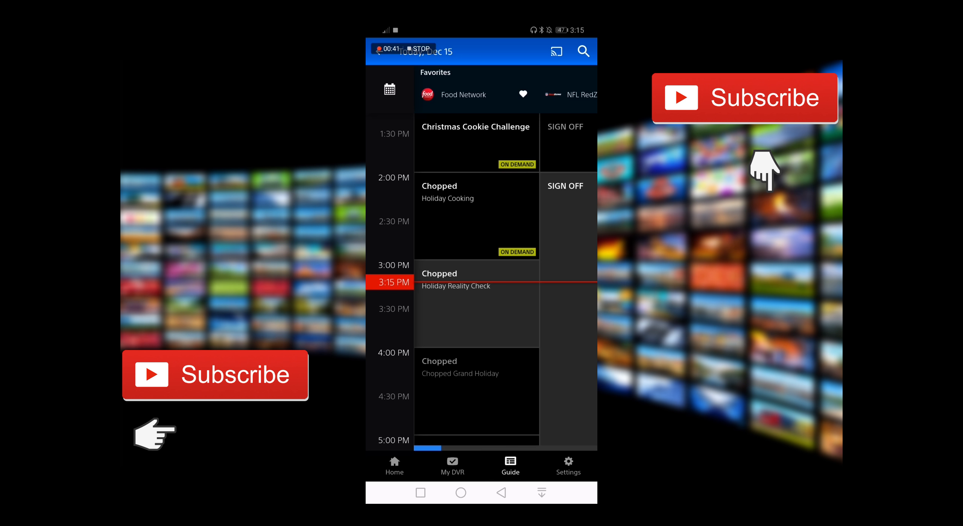
scroll("up", 3)
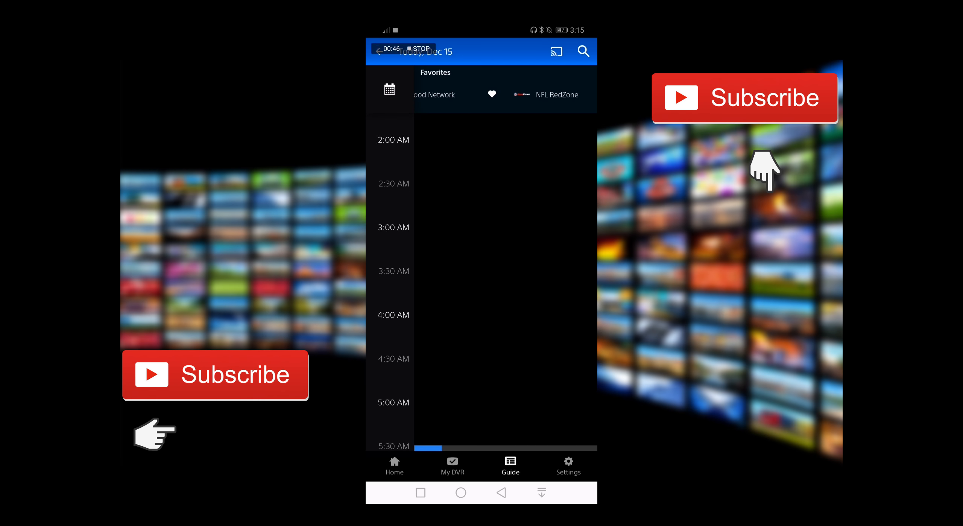
left_click(460, 94)
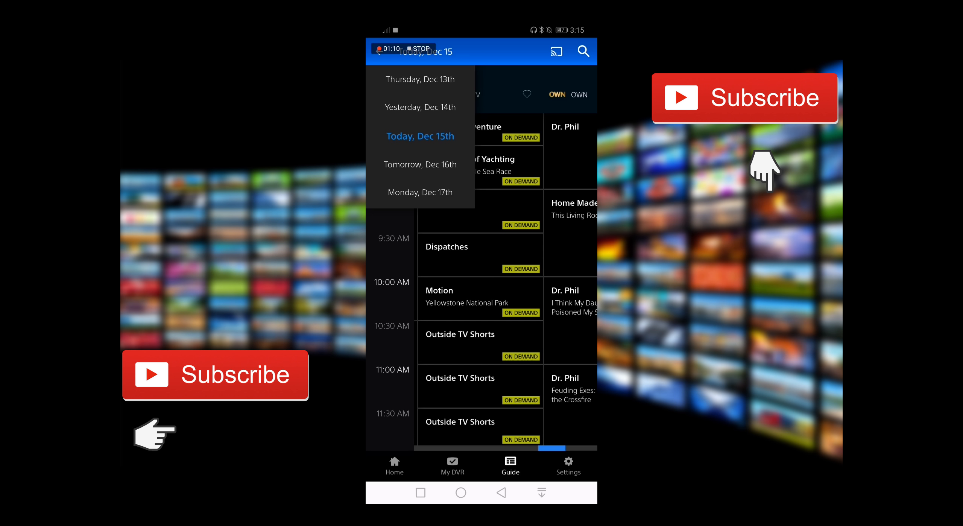
left_click(421, 136)
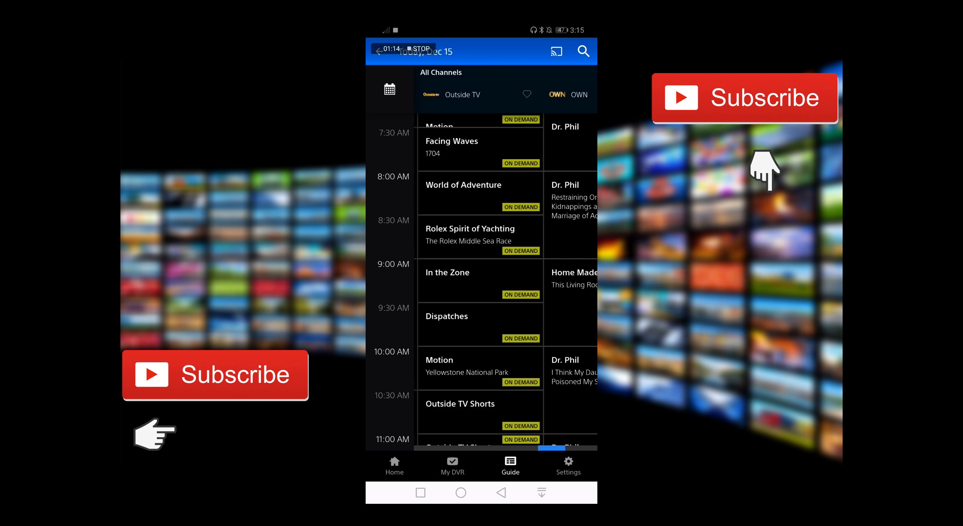
left_click(583, 51)
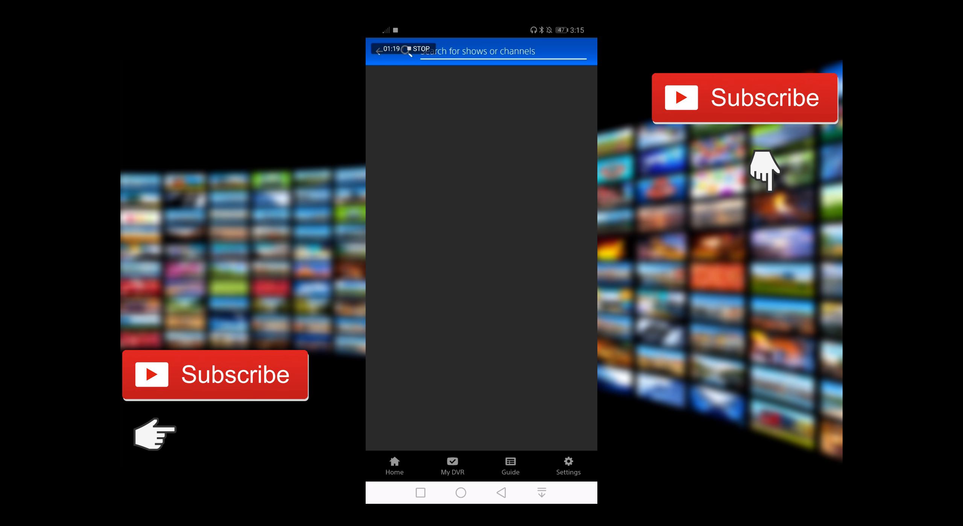
Switch on Show Warning under Settings > App Settings > Data Usage
left_click(510, 465)
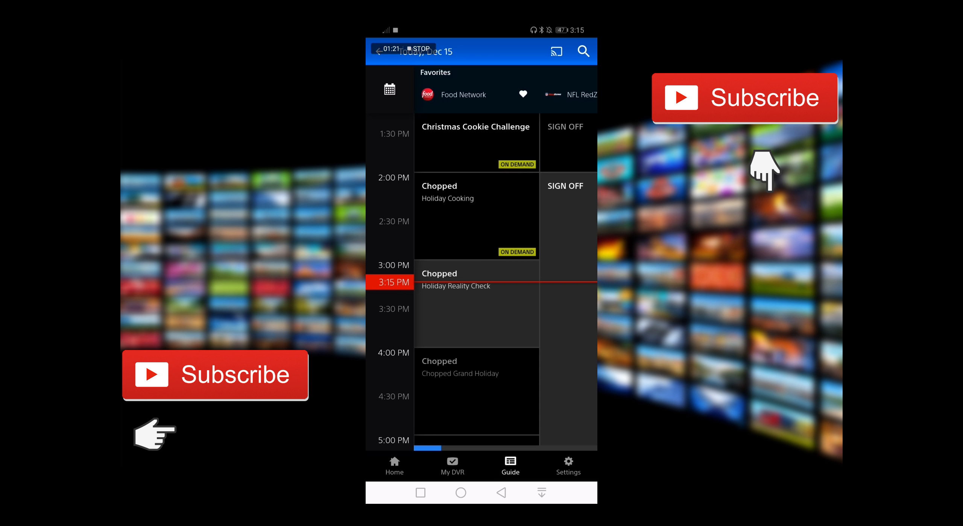
left_click(567, 465)
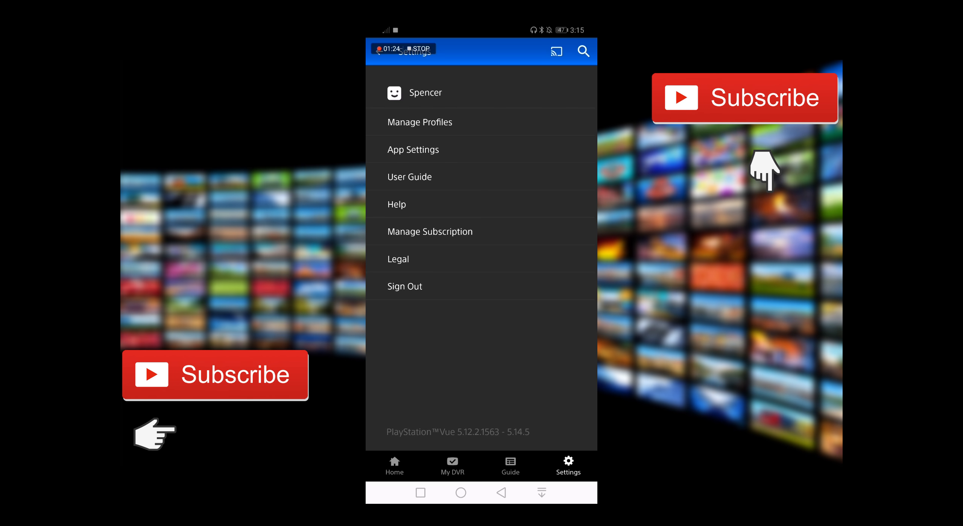
left_click(413, 150)
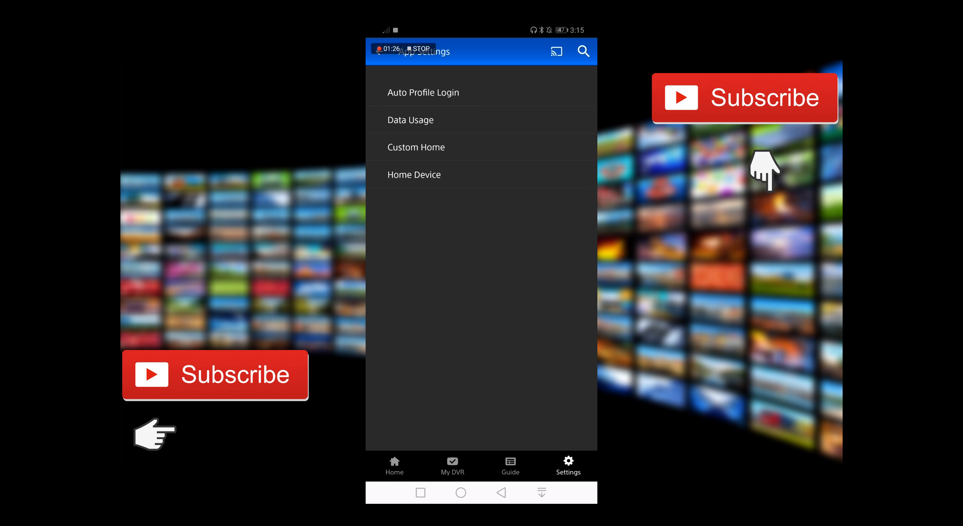
left_click(411, 120)
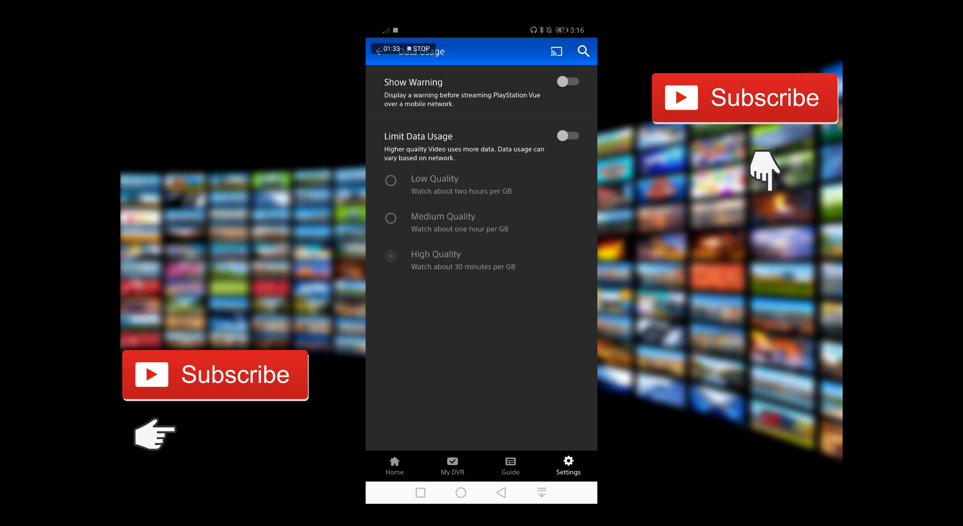
left_click(567, 135)
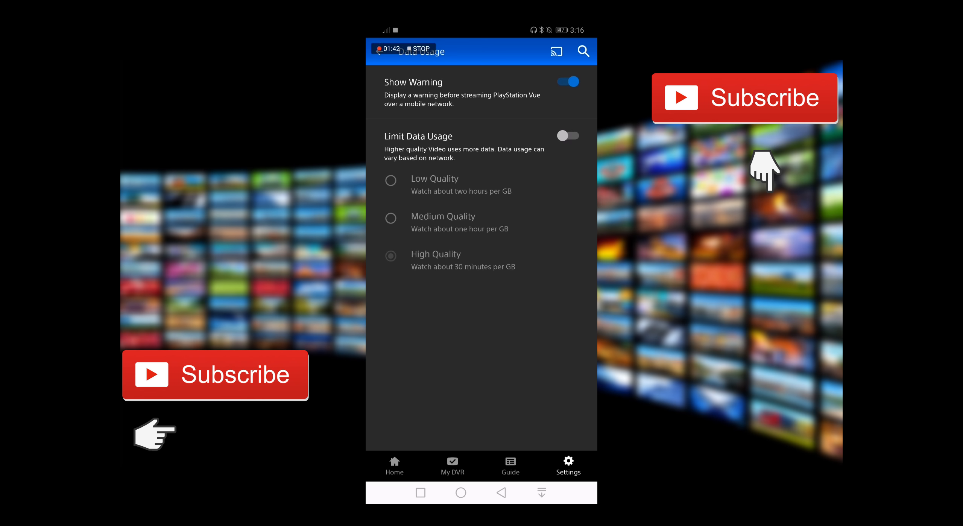
left_click(394, 466)
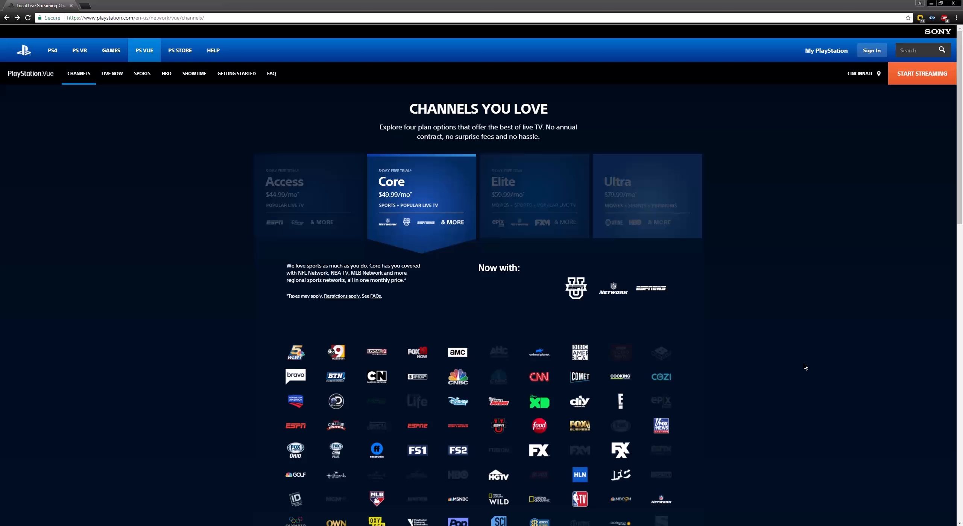
scroll("down", 3)
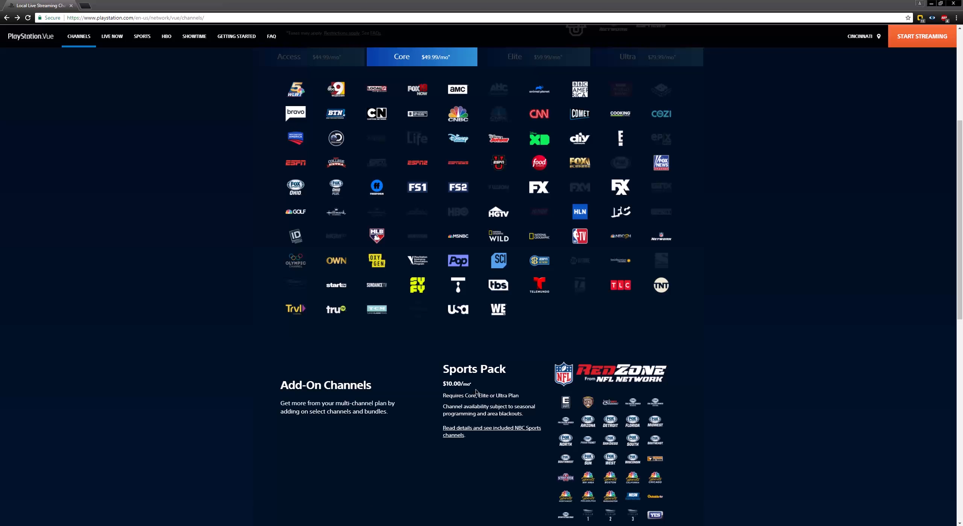
mouse_move(478, 393)
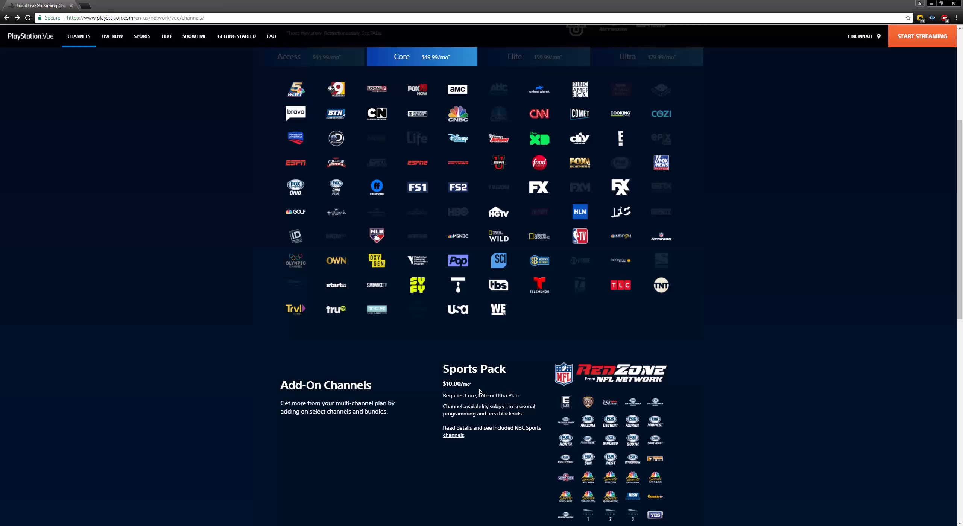
scroll("up", 3)
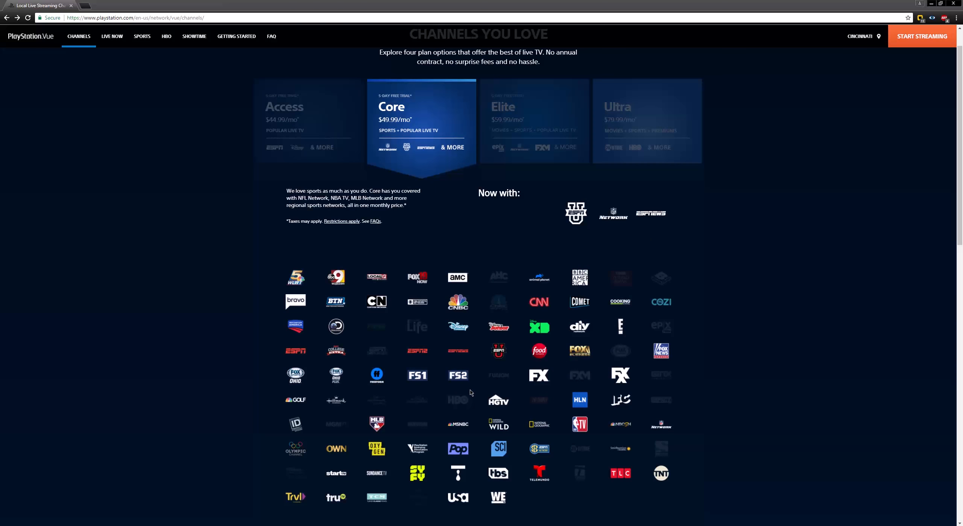
mouse_move(514, 266)
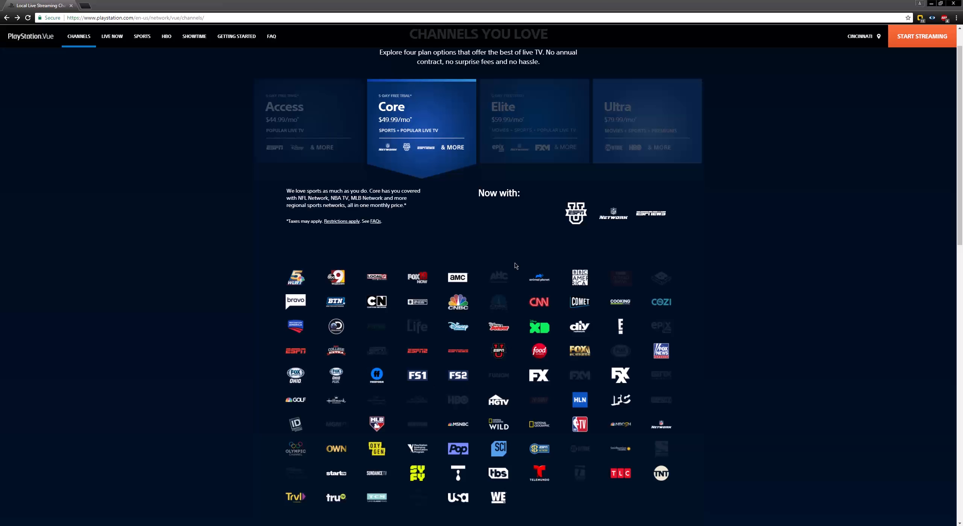
mouse_move(467, 281)
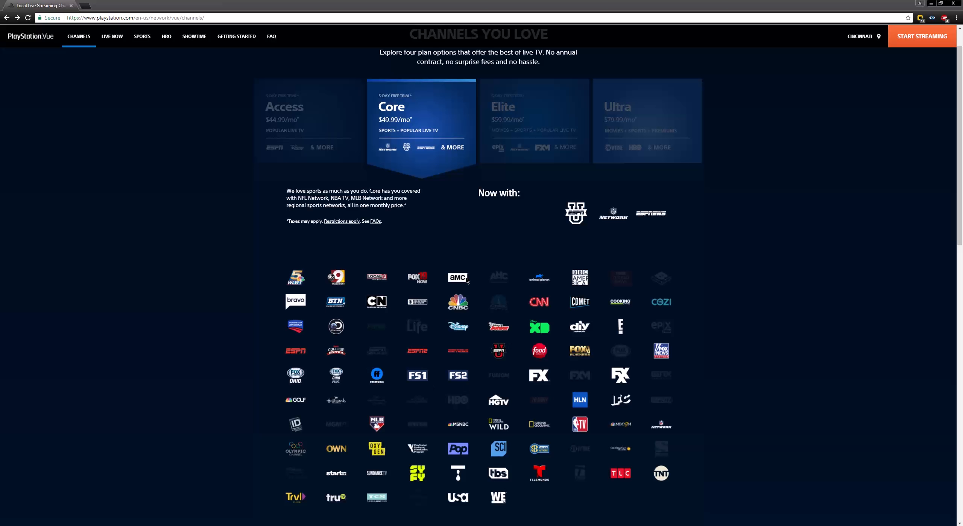
mouse_move(389, 318)
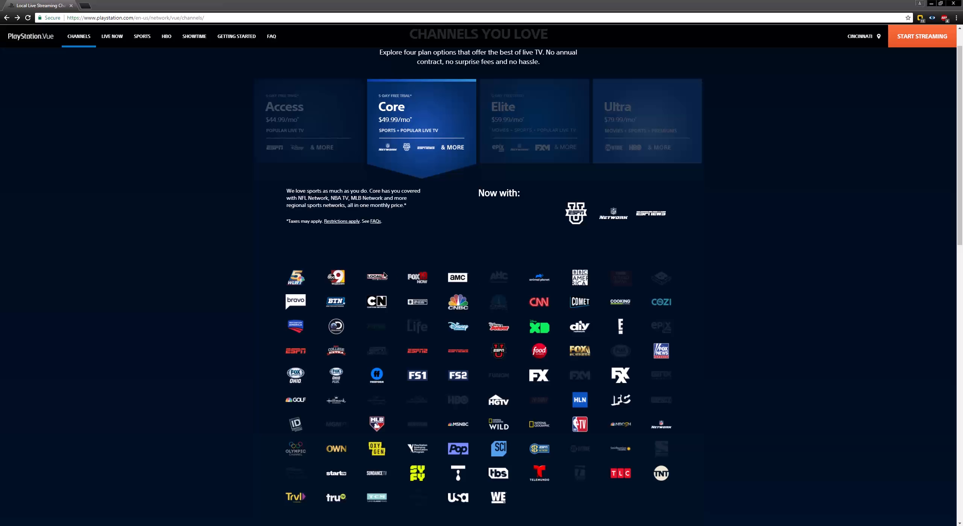
mouse_move(587, 503)
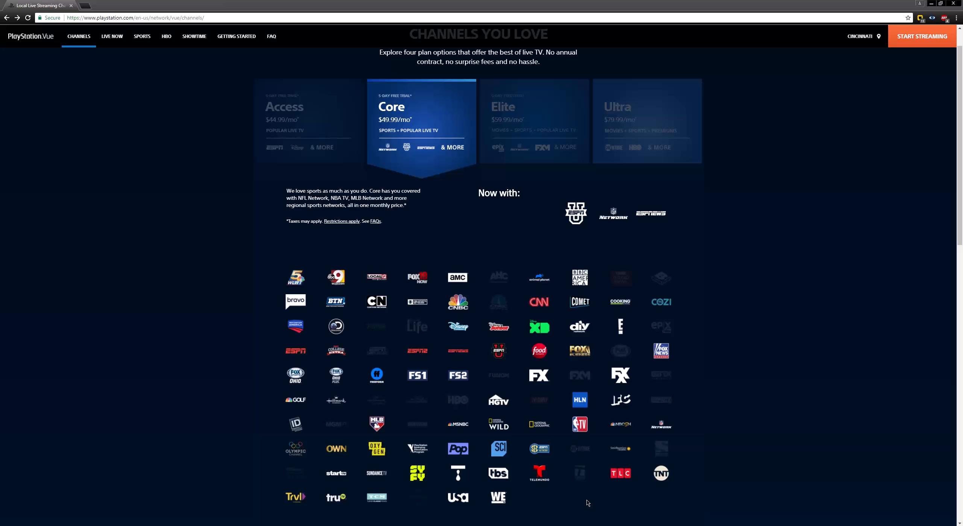
left_click(647, 121)
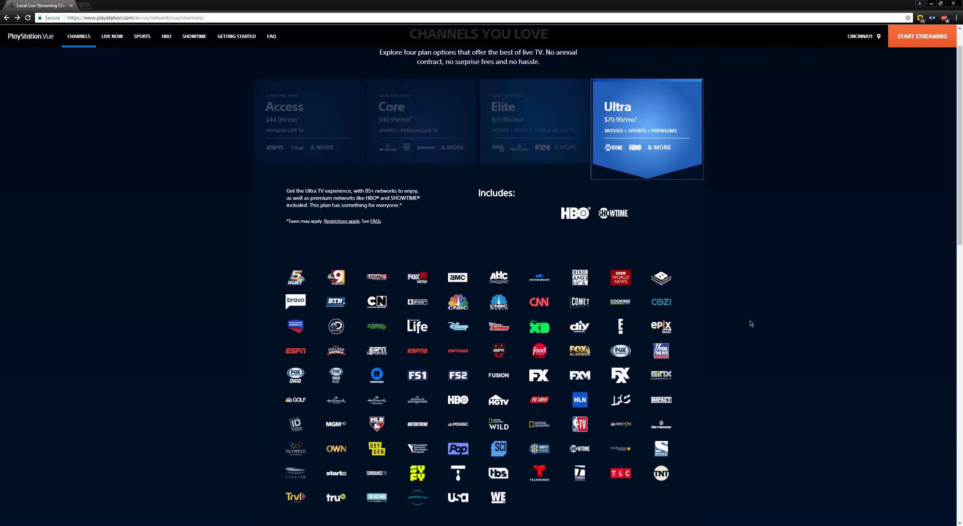
scroll("down", 3)
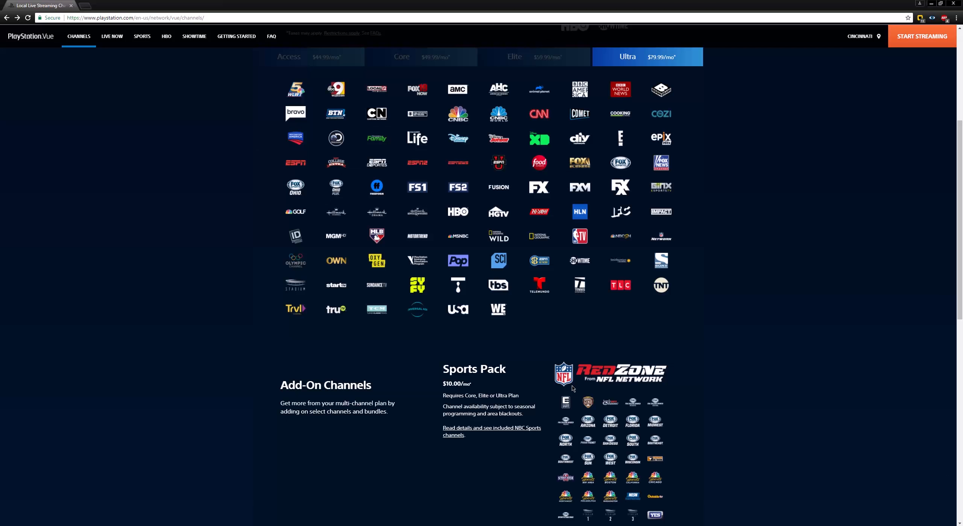
scroll("up", 3)
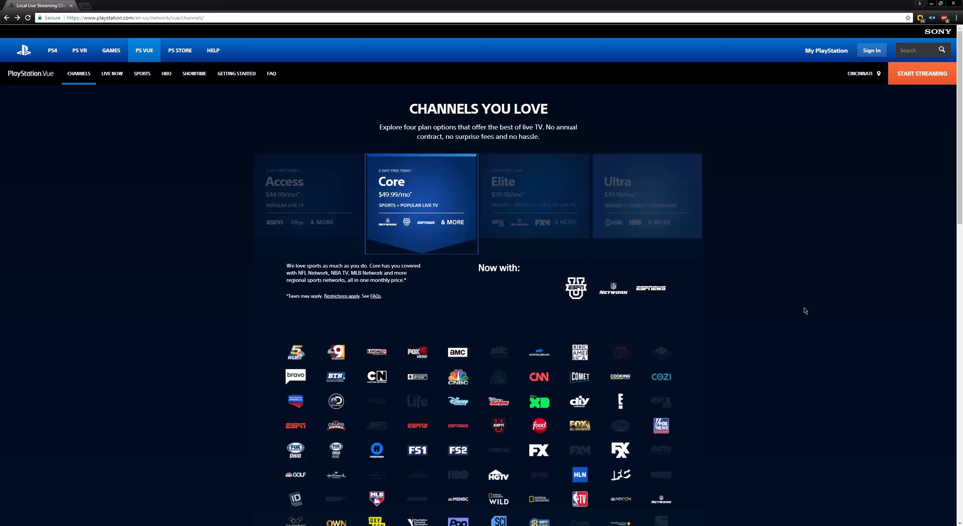
scroll("down", 3)
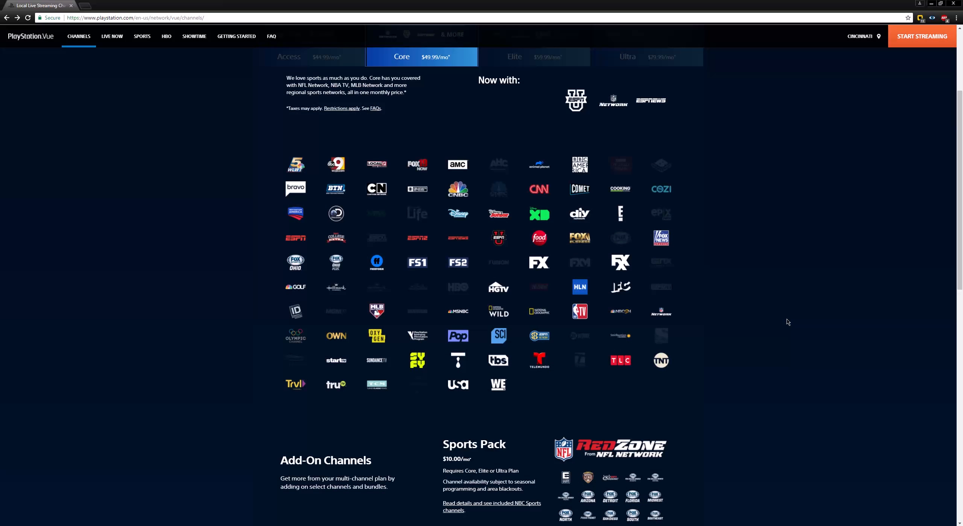
scroll("down", 3)
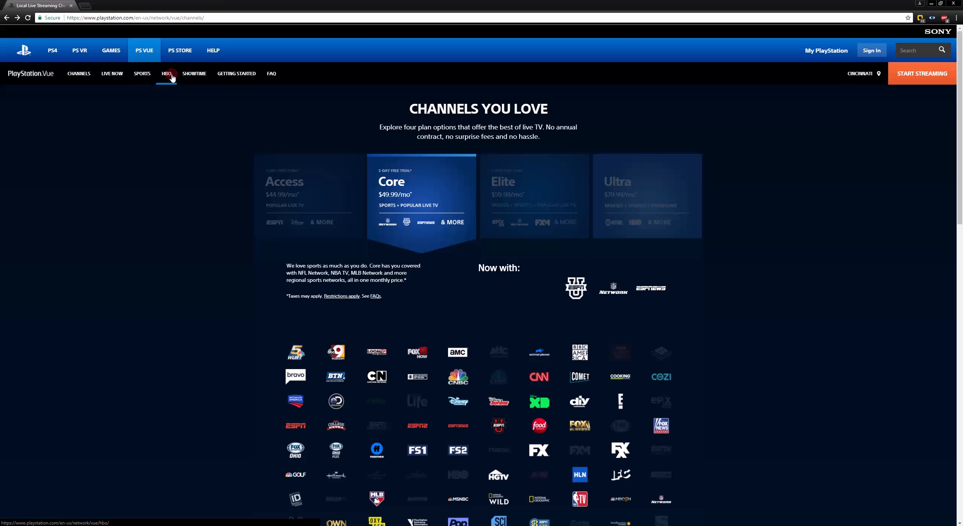
Open the HBO add-on page and select the RAMPAGE showcase tab
left_click(166, 74)
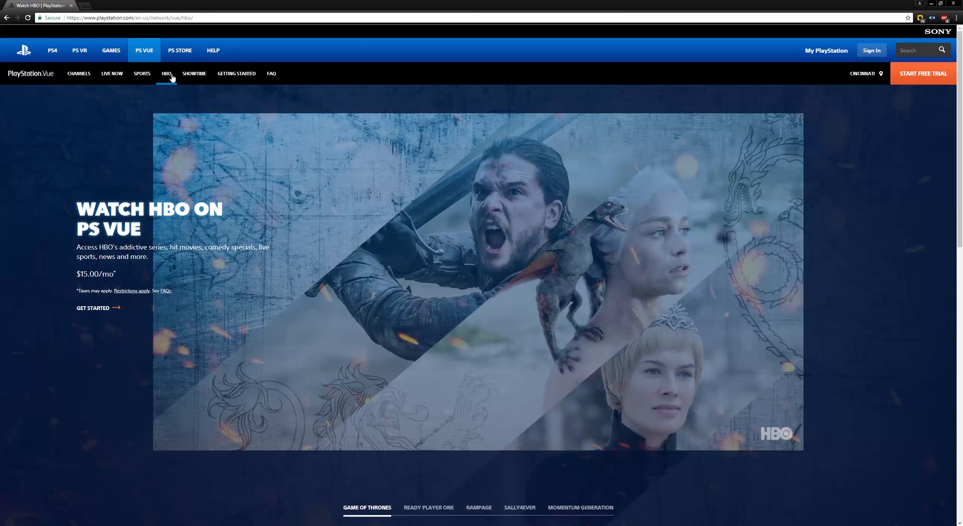
scroll("down", 3)
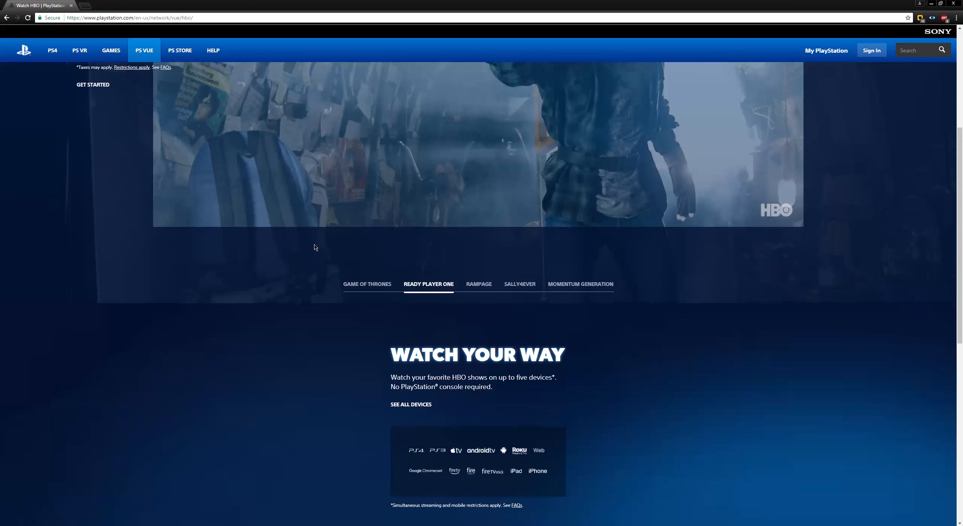
scroll("up", 3)
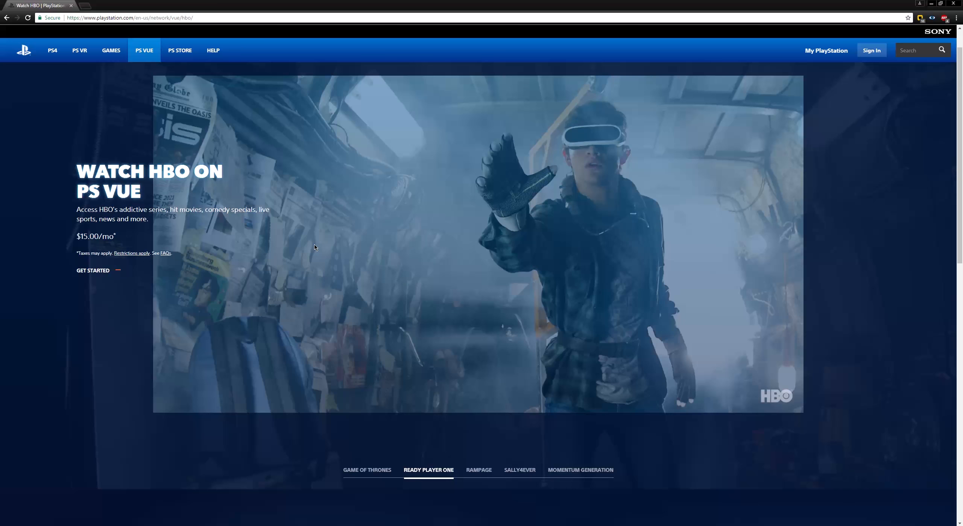
left_click(478, 470)
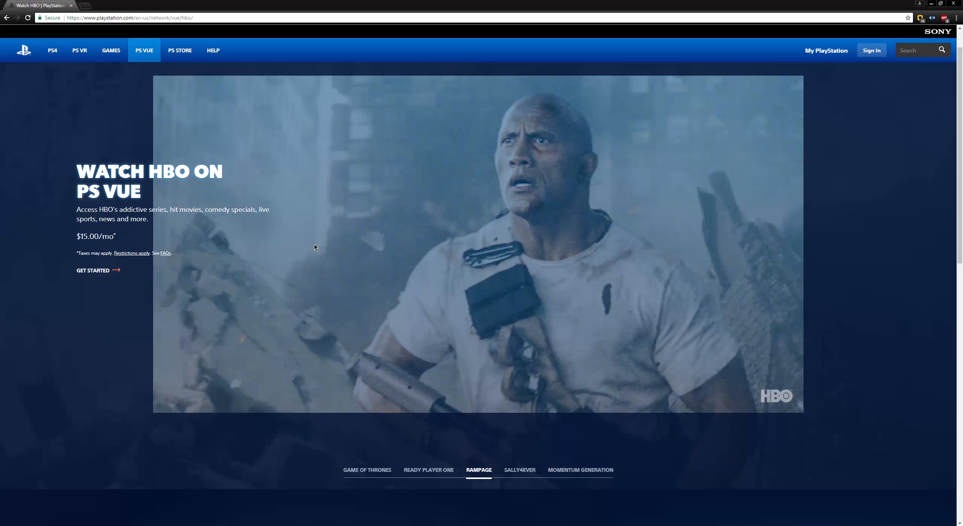
mouse_move(506, 477)
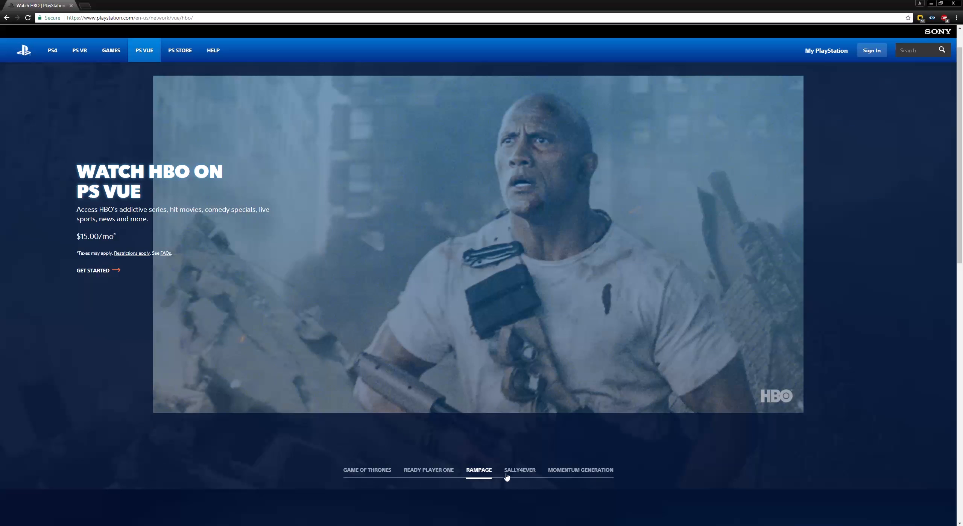